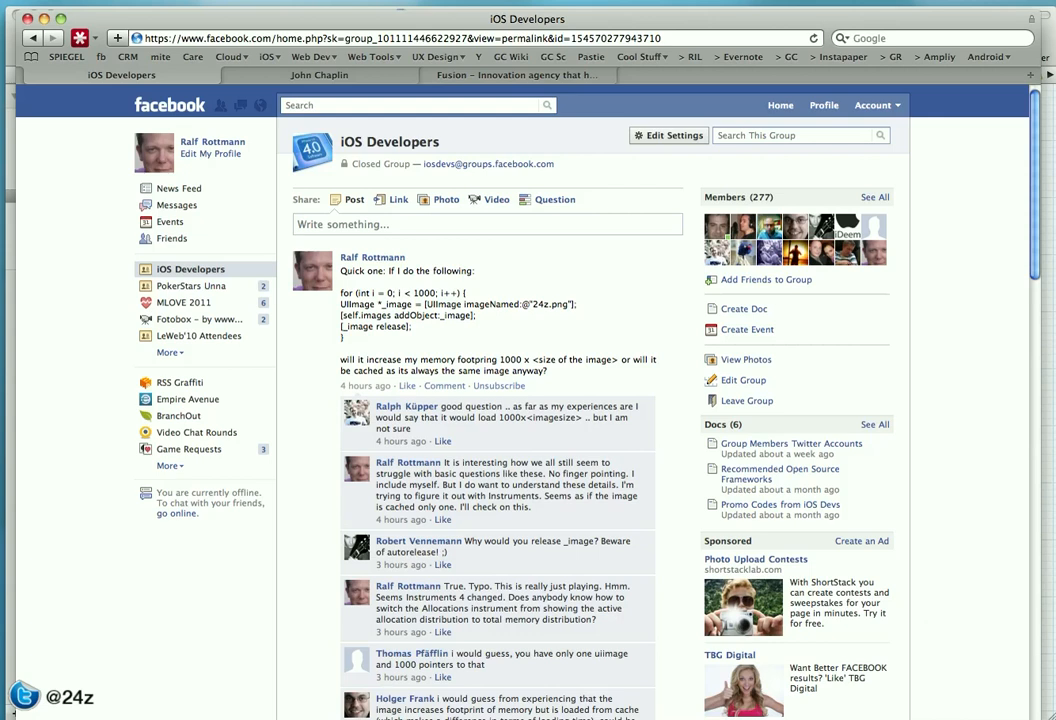
mouse_move(407, 5)
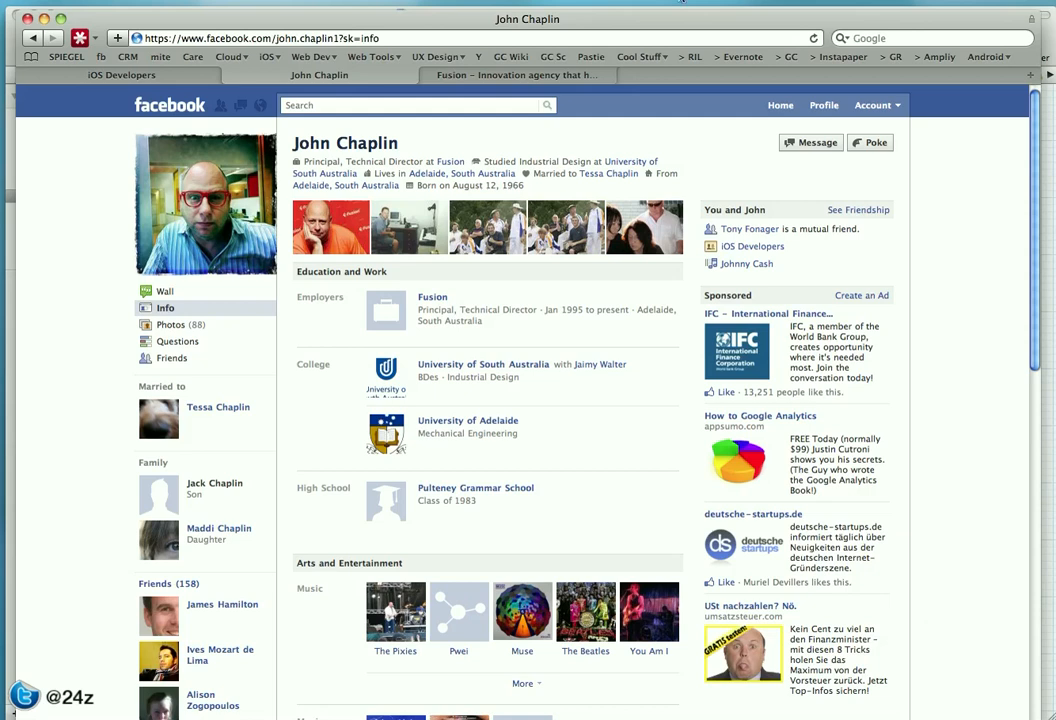
left_click(513, 74)
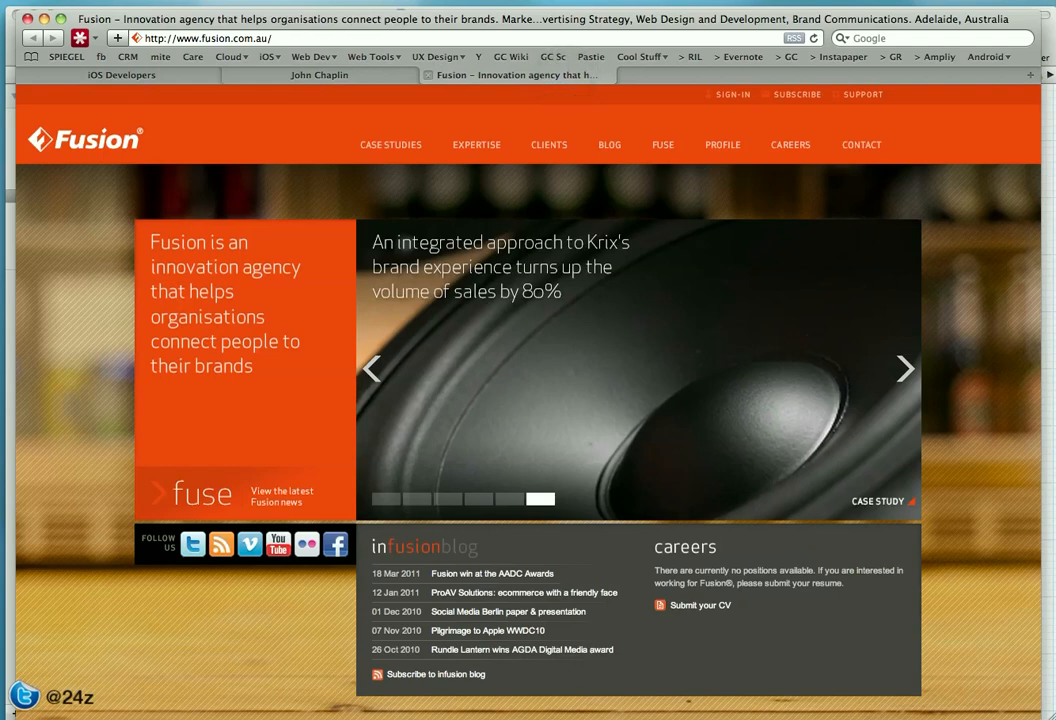
mouse_move(655, 24)
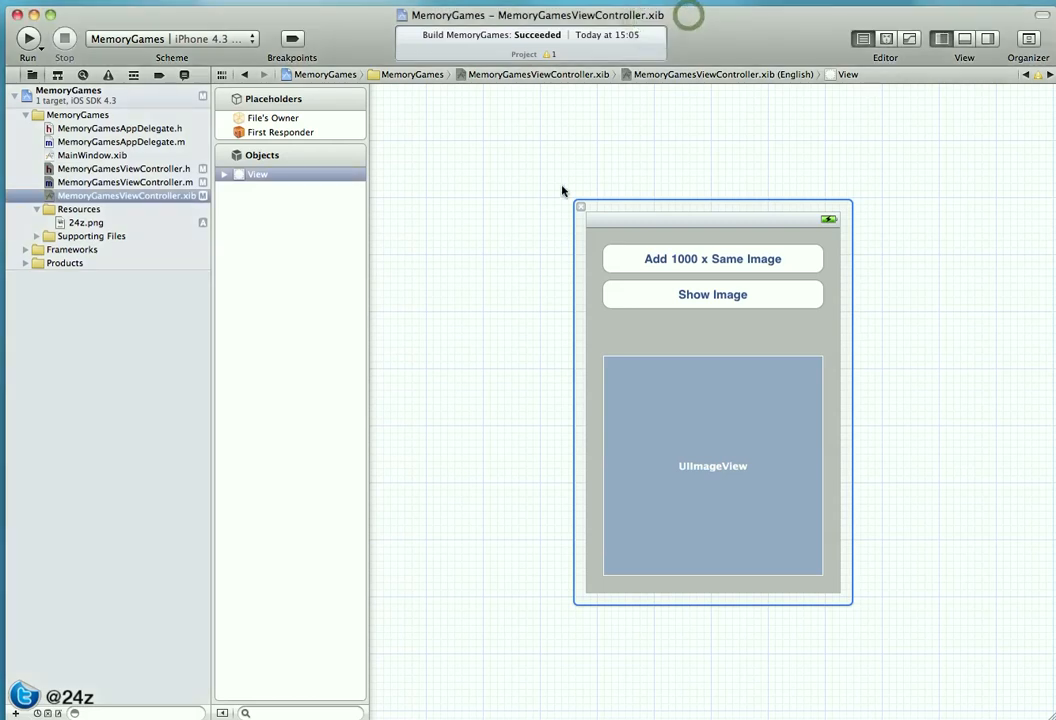
mouse_move(878, 619)
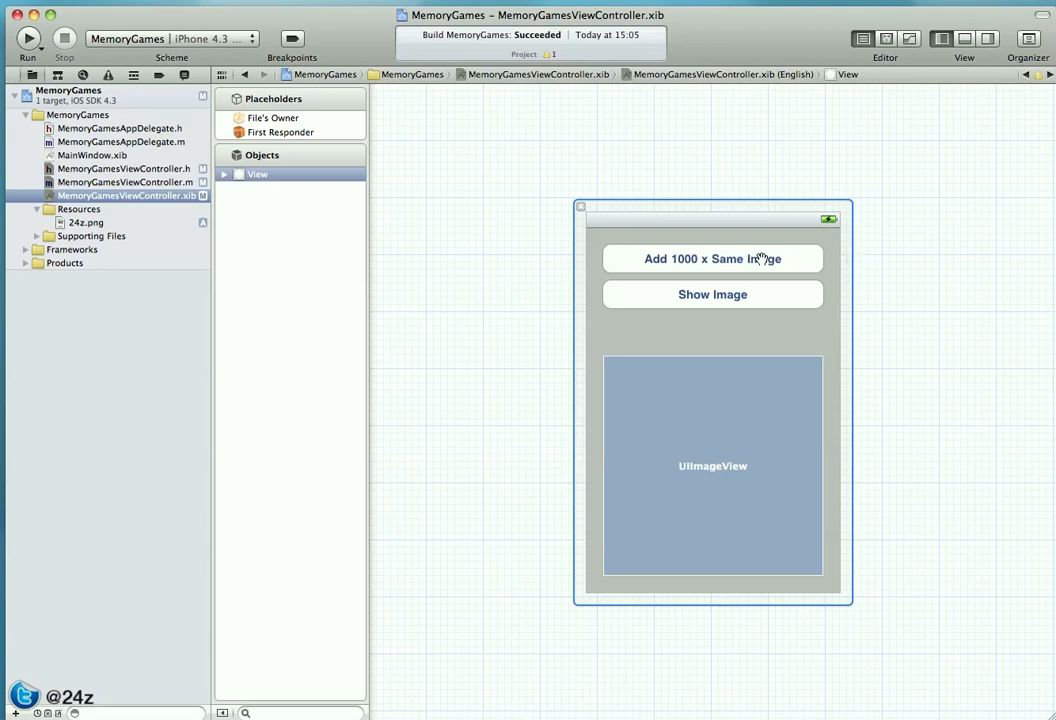
mouse_move(714, 430)
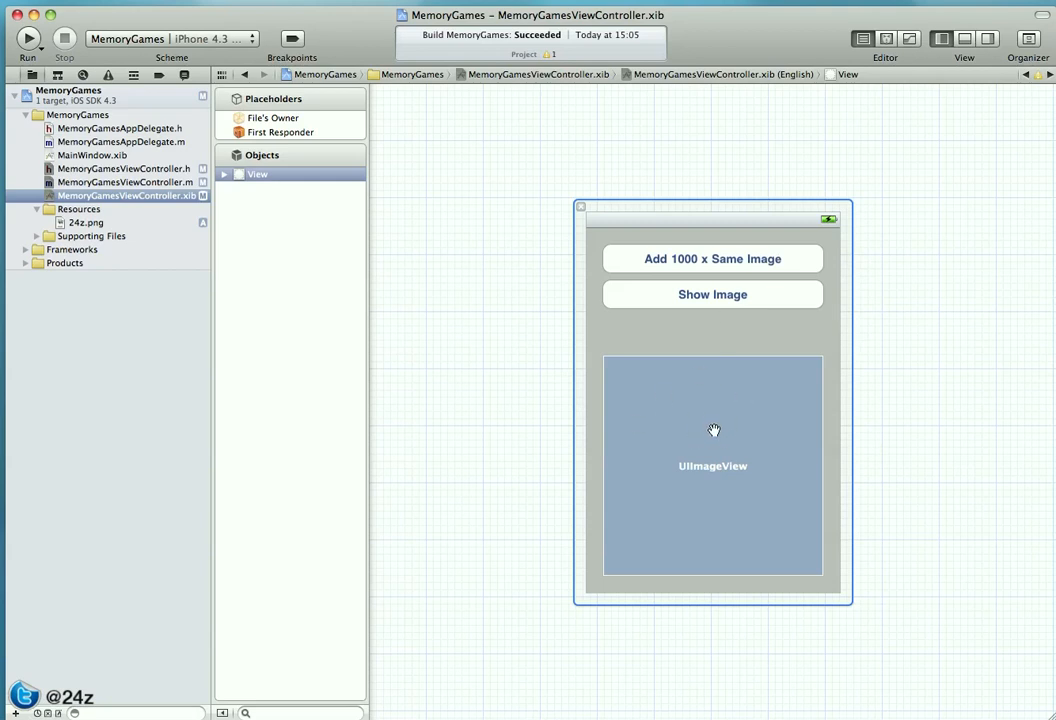
mouse_move(714, 258)
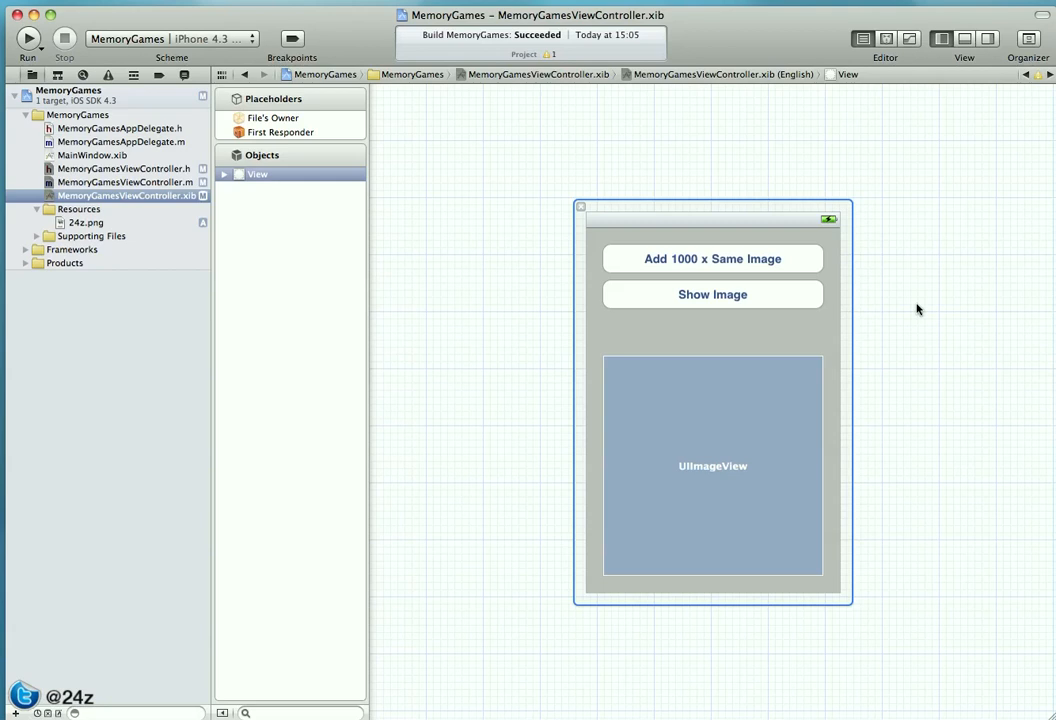
mouse_move(903, 344)
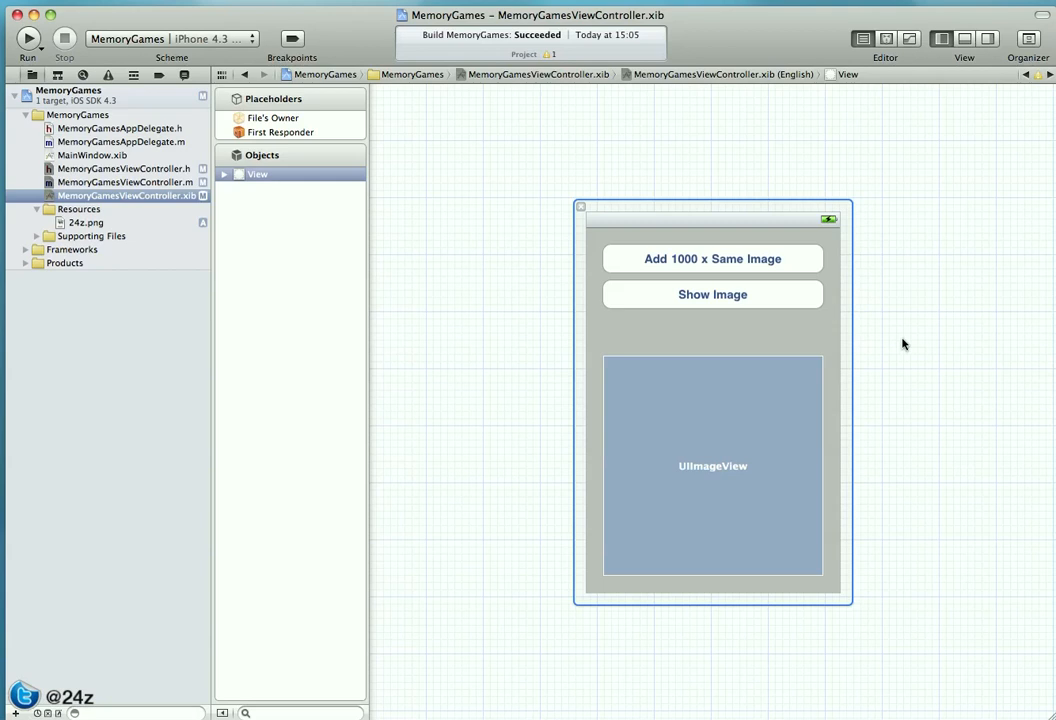
mouse_move(725, 450)
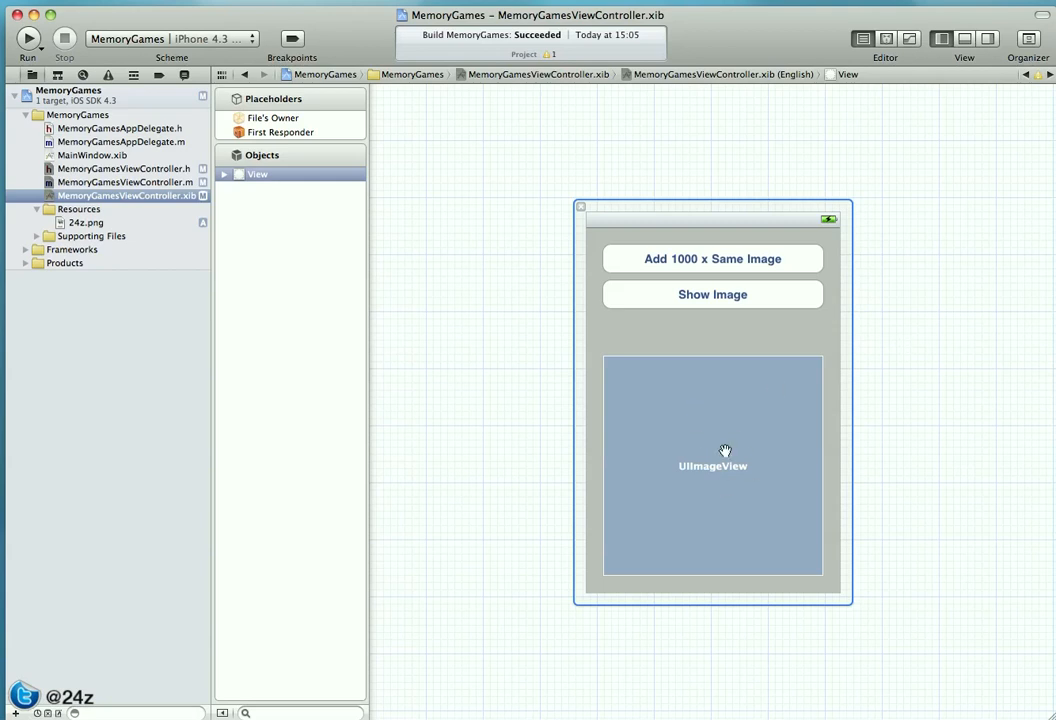
mouse_move(935, 400)
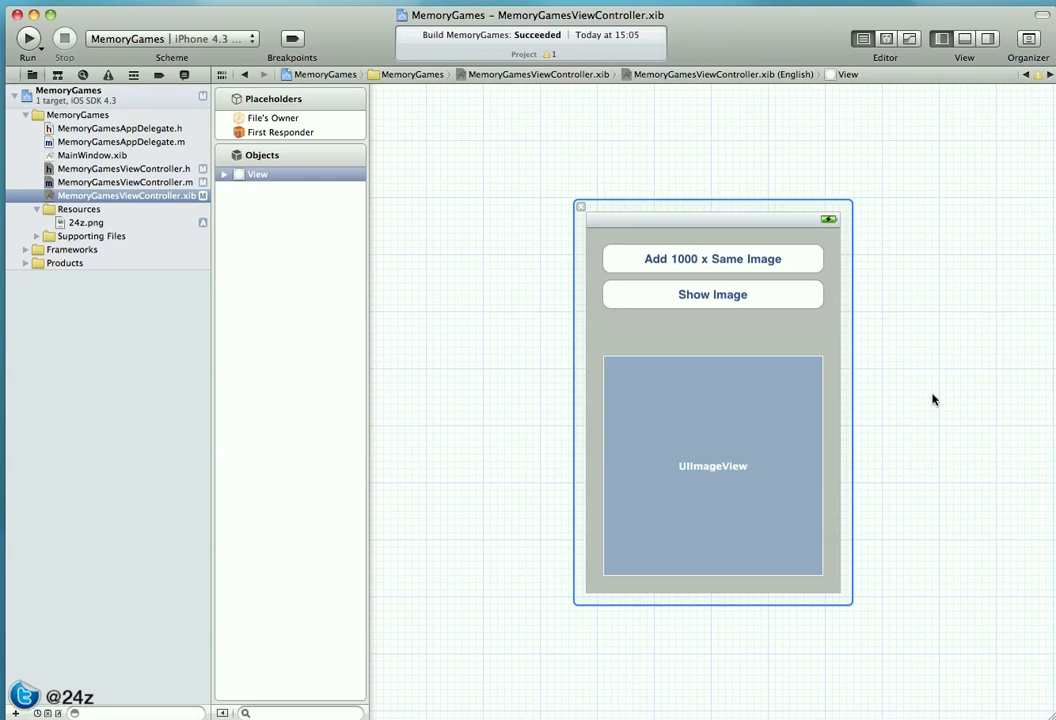
Step: Open MemoryGamesViewController.m to view the load1000xSameImage loop loading 24z.png
left_click(125, 182)
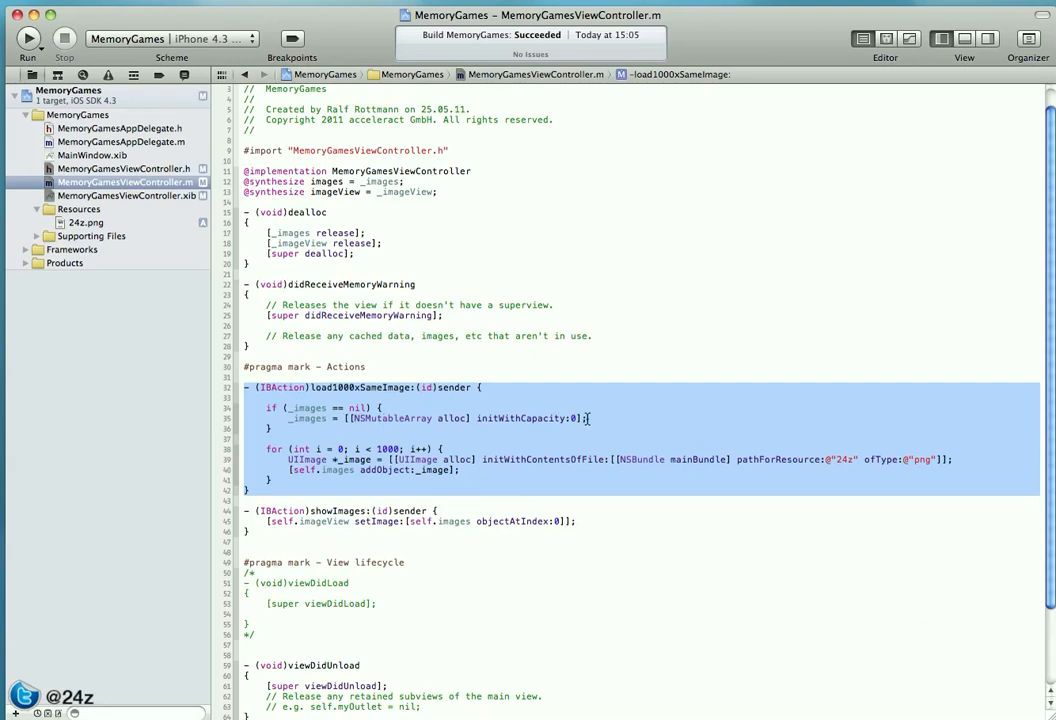
left_click(591, 418)
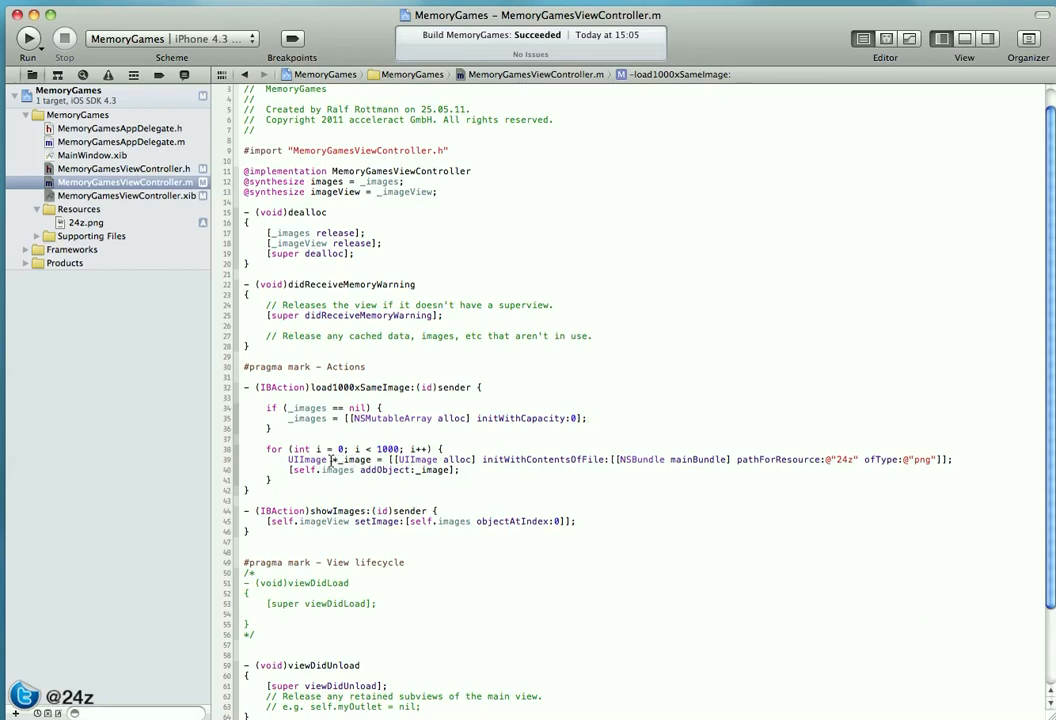
double_click(351, 459)
type("// [_image release];")
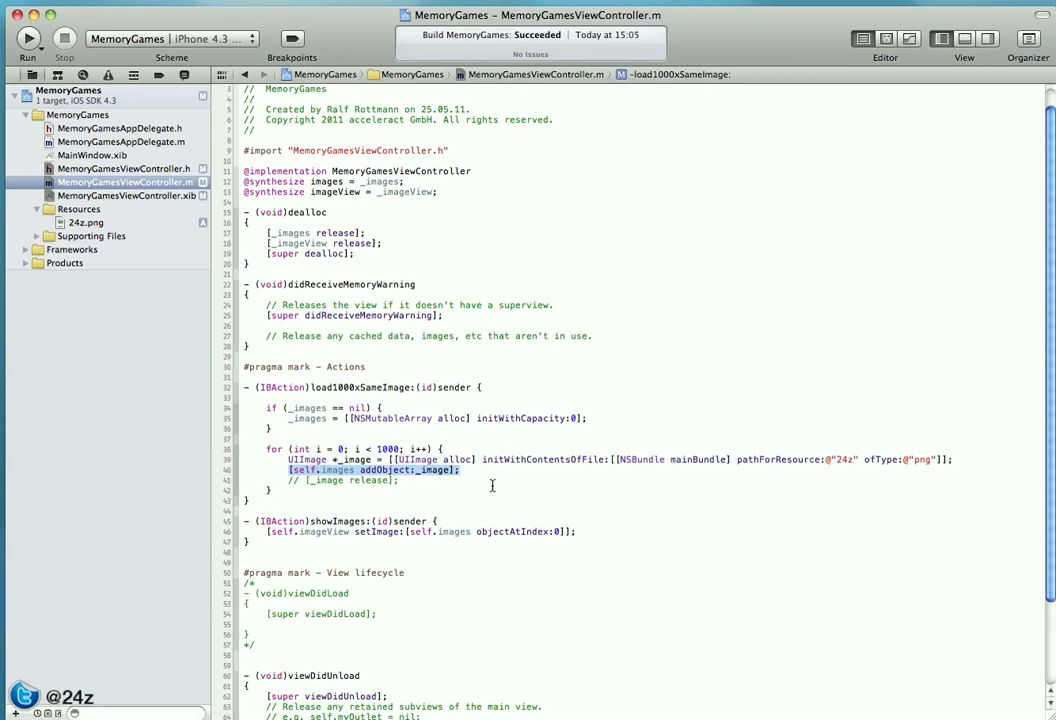
mouse_move(431, 481)
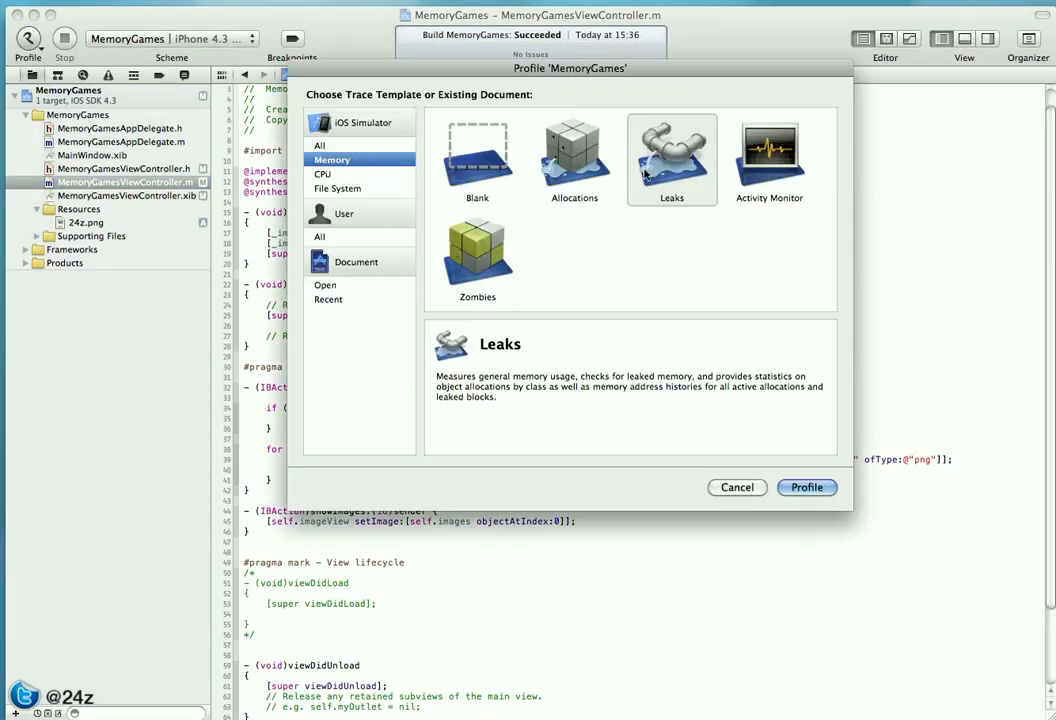
Step: Start profiling MemoryGames with the Leaks trace template
left_click(806, 487)
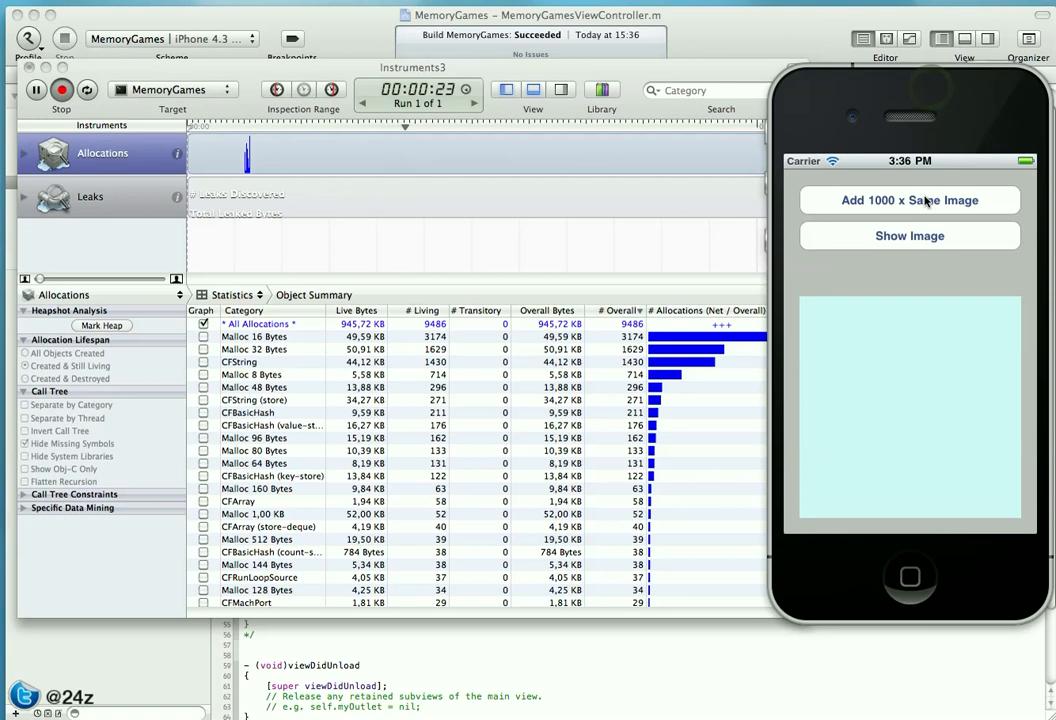
Step: Load 1000 copies of the image, then check the Leaks instrument's results
left_click(909, 200)
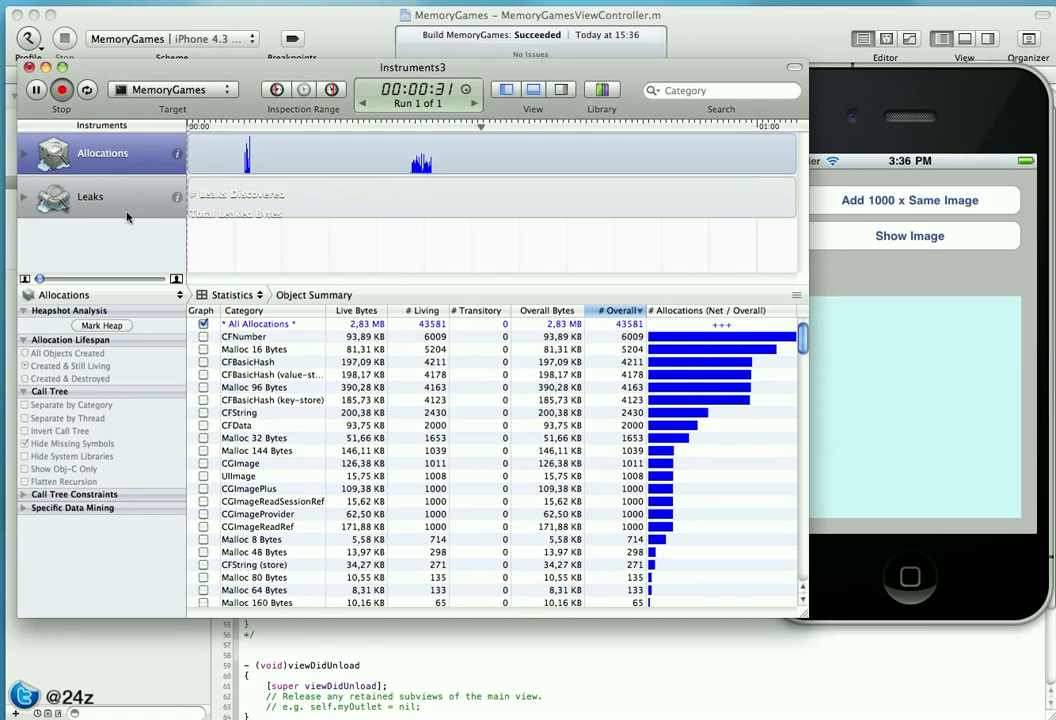
left_click(90, 196)
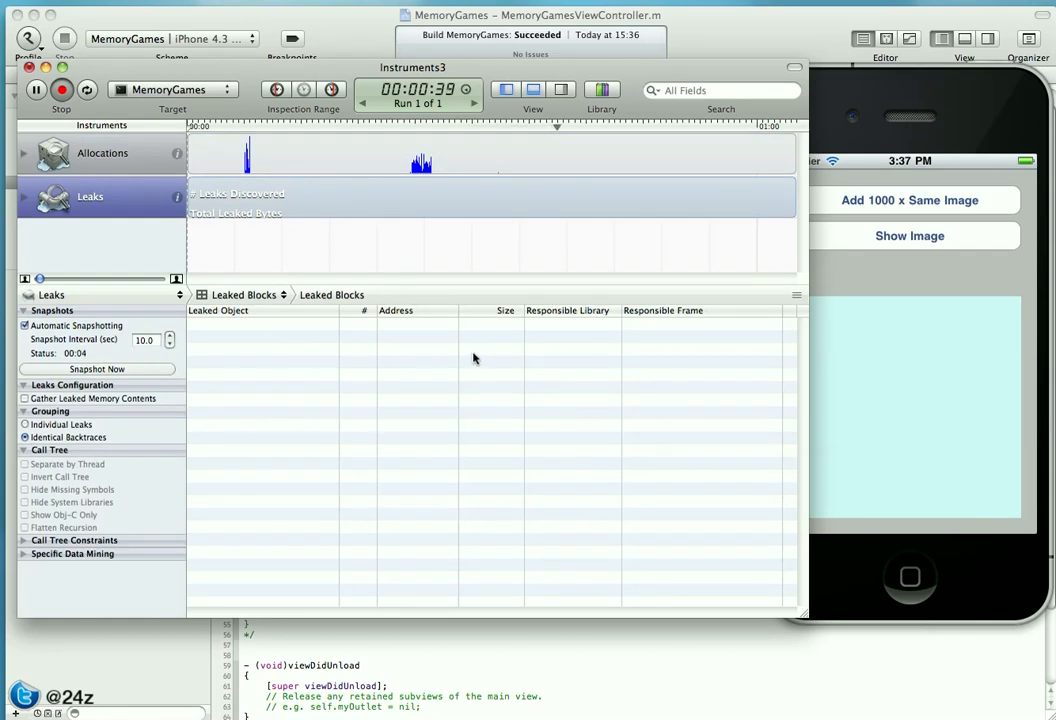
mouse_move(575, 395)
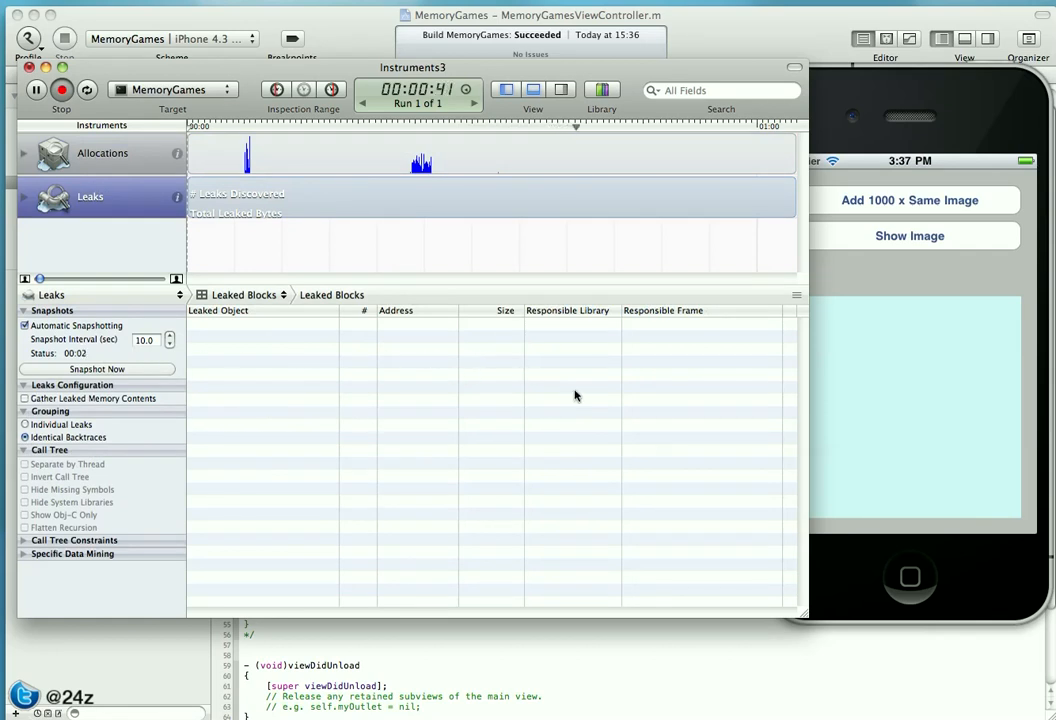
mouse_move(521, 367)
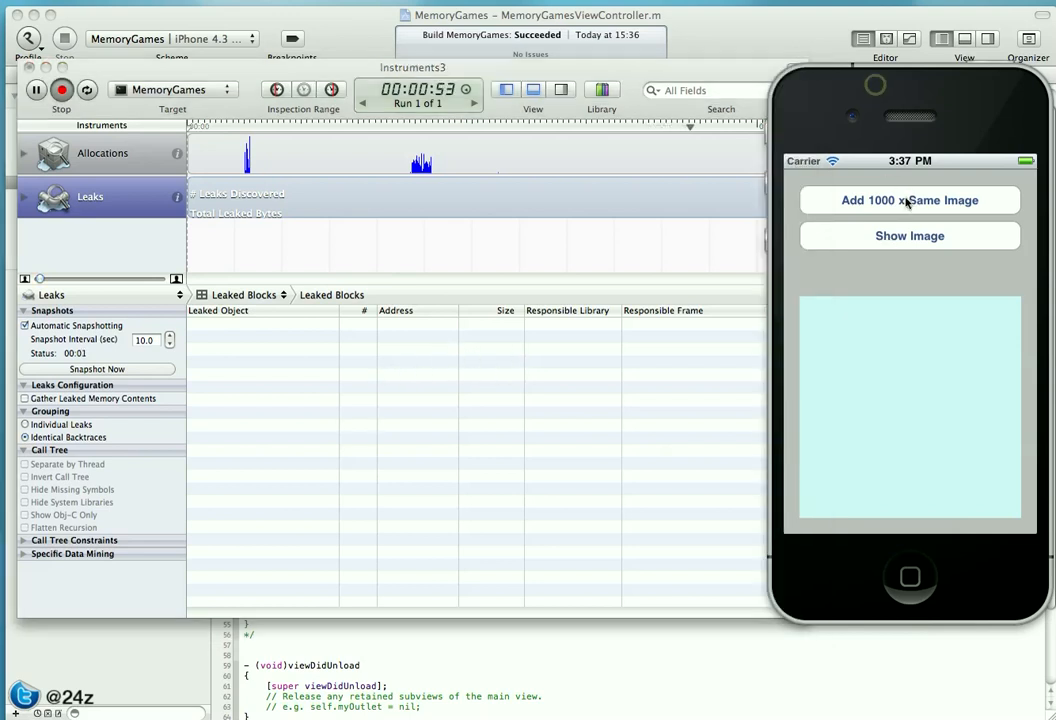
Step: Load another 1000 images and show the stored image in the simulator
left_click(909, 200)
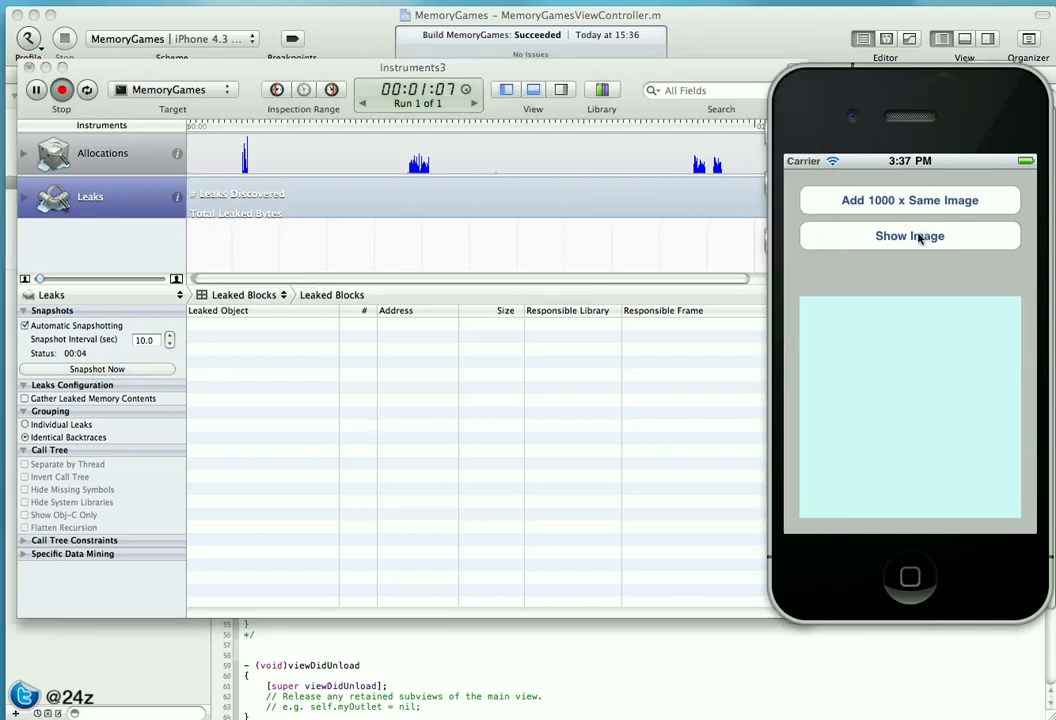
left_click(909, 235)
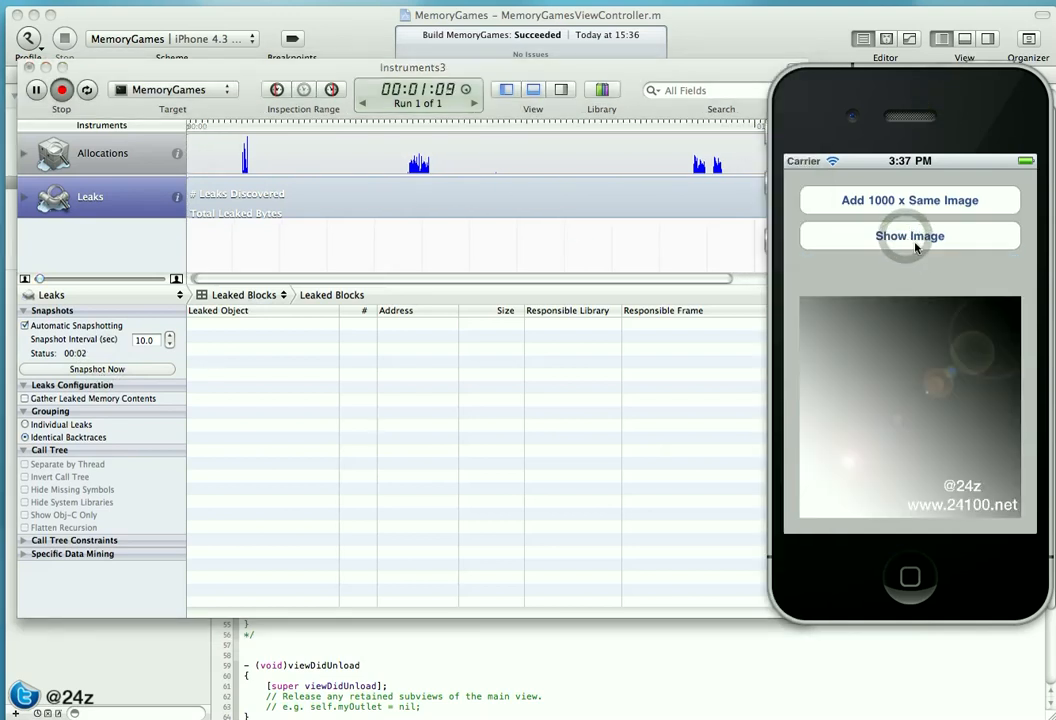
left_click(909, 236)
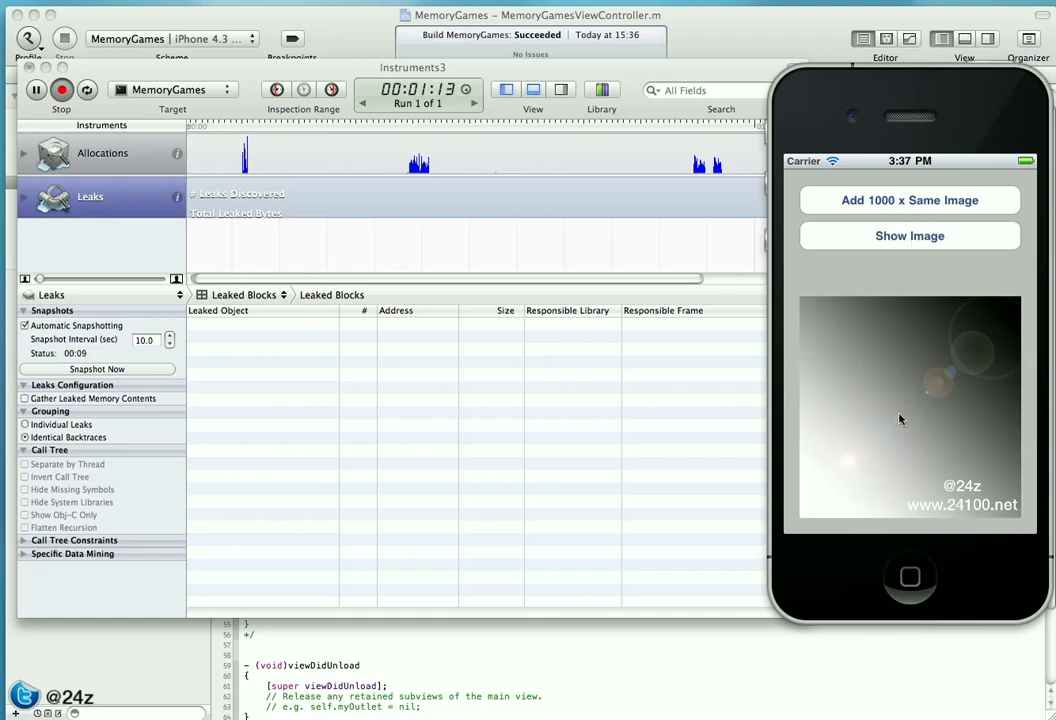
left_click(909, 199)
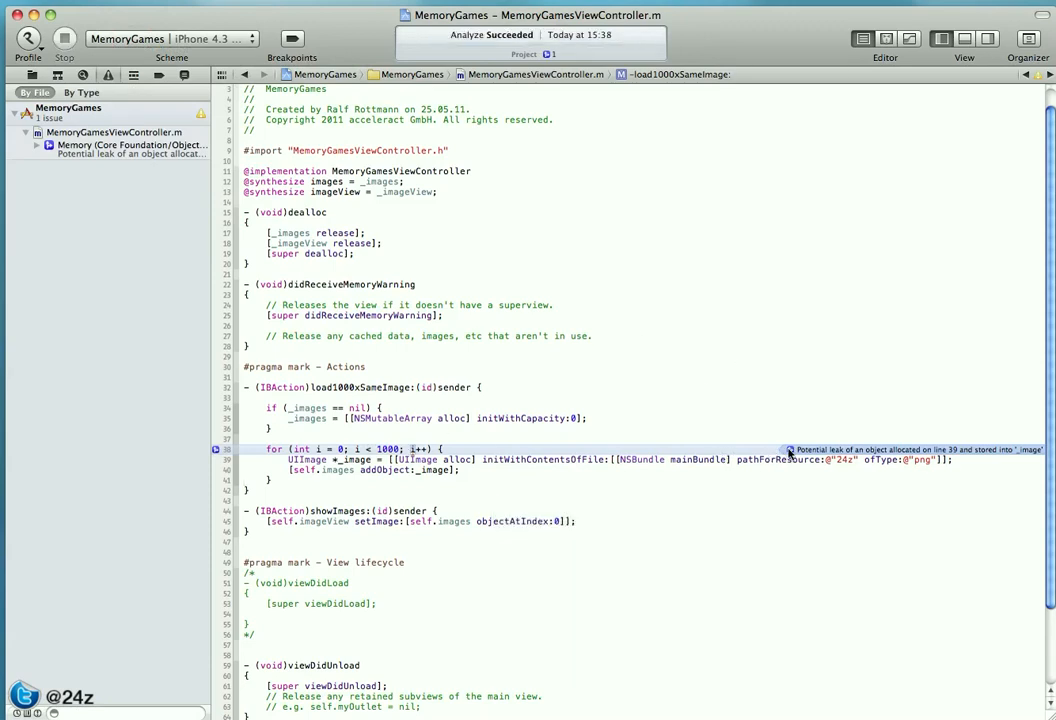
Step: Show the analyzer's leak path for the UIImage allocated on line 39
left_click(790, 449)
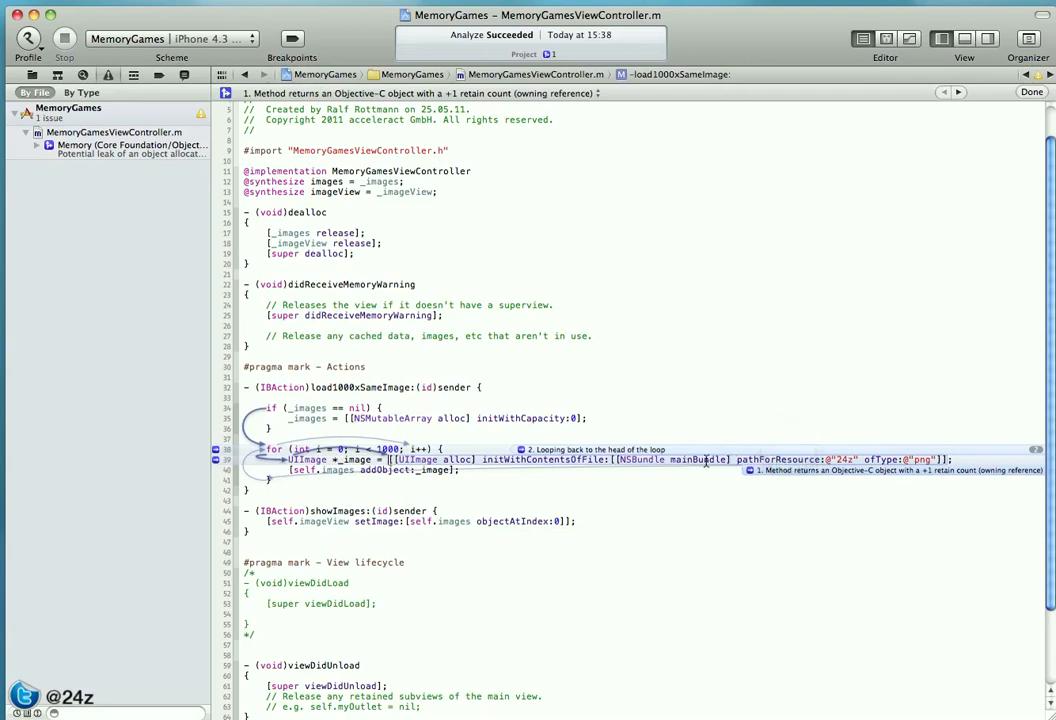
mouse_move(723, 476)
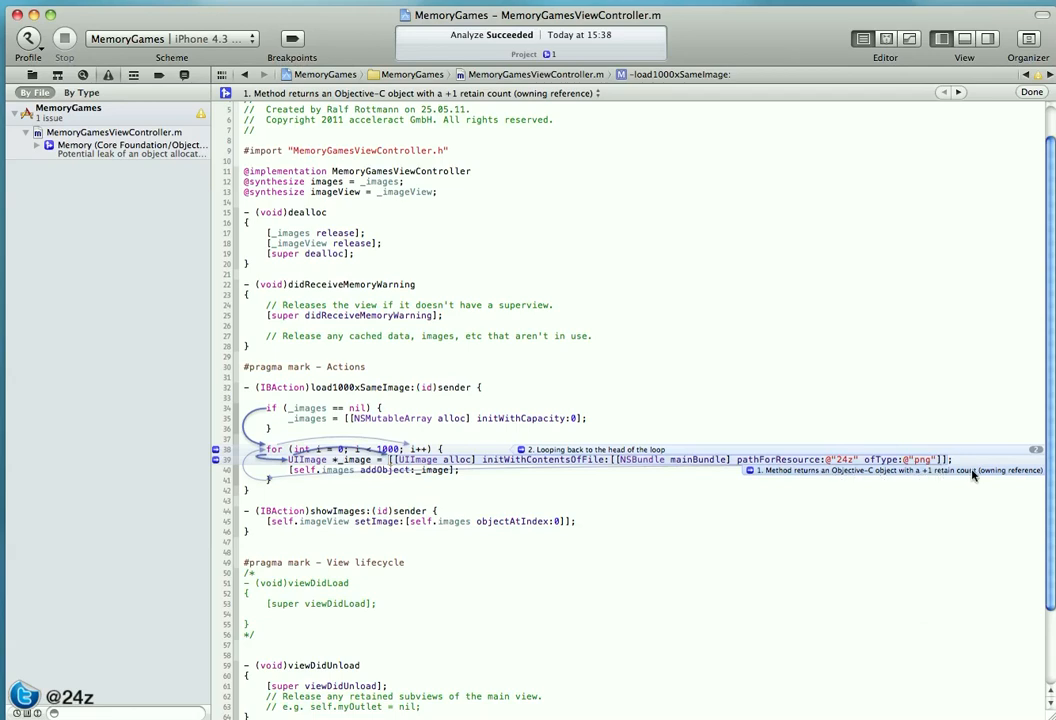
mouse_move(997, 477)
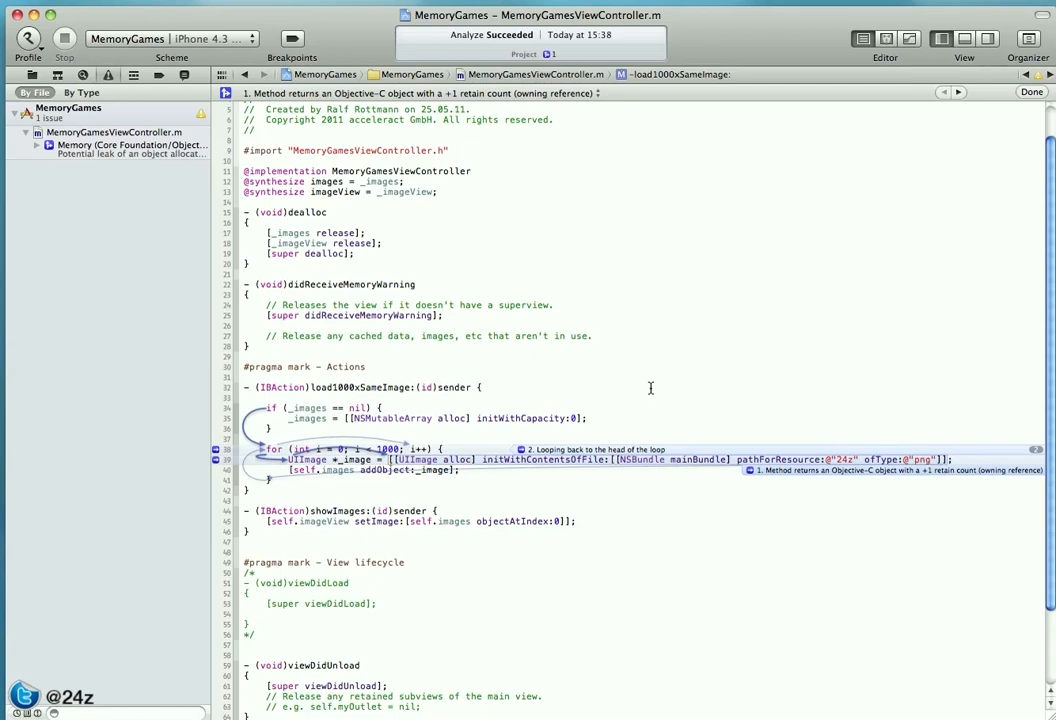
Step: Clean the MemoryGames build products from the Product menu
left_click(135, 9)
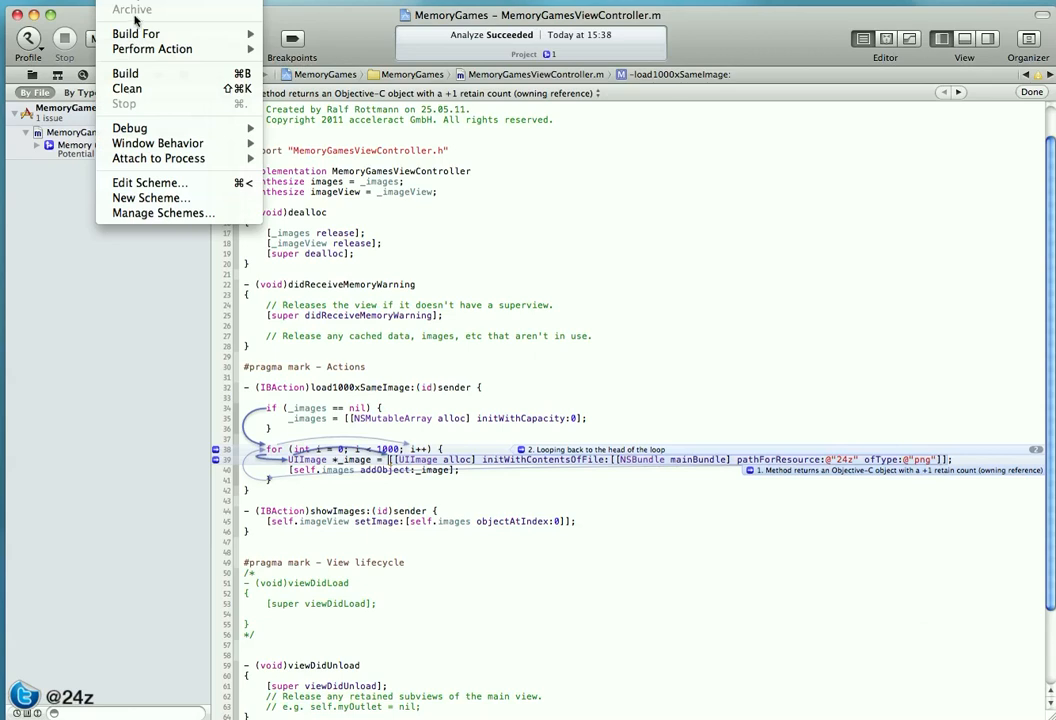
left_click(127, 88)
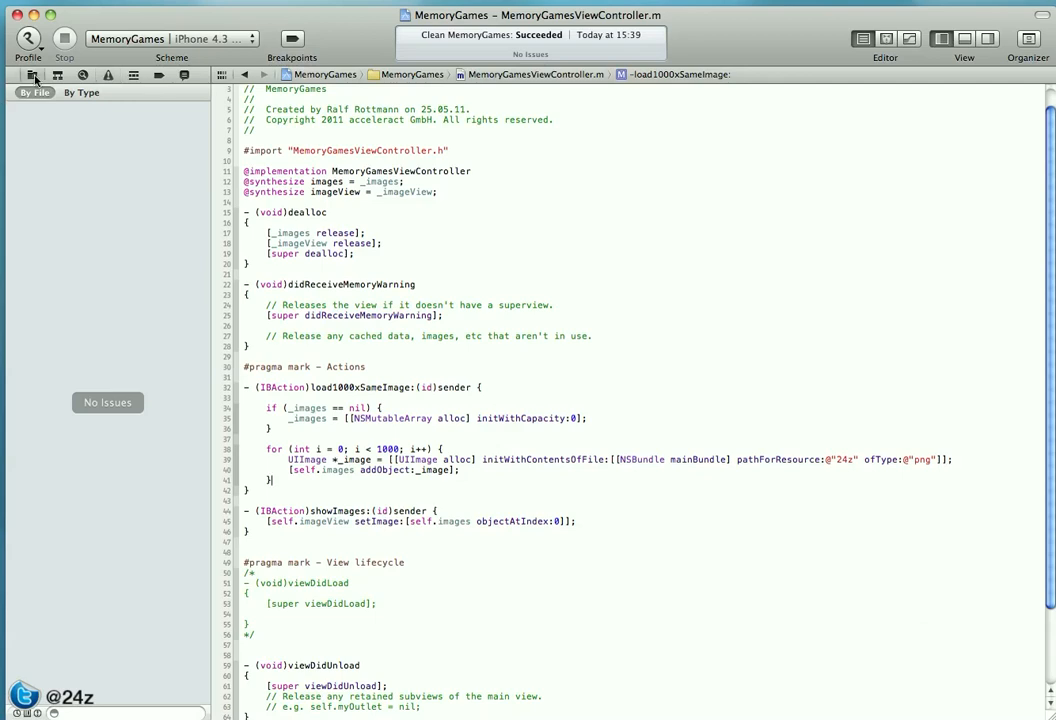
Step: Inspect the loop's addObject statement and dealloc's release call, then open the interface file
left_click(31, 75)
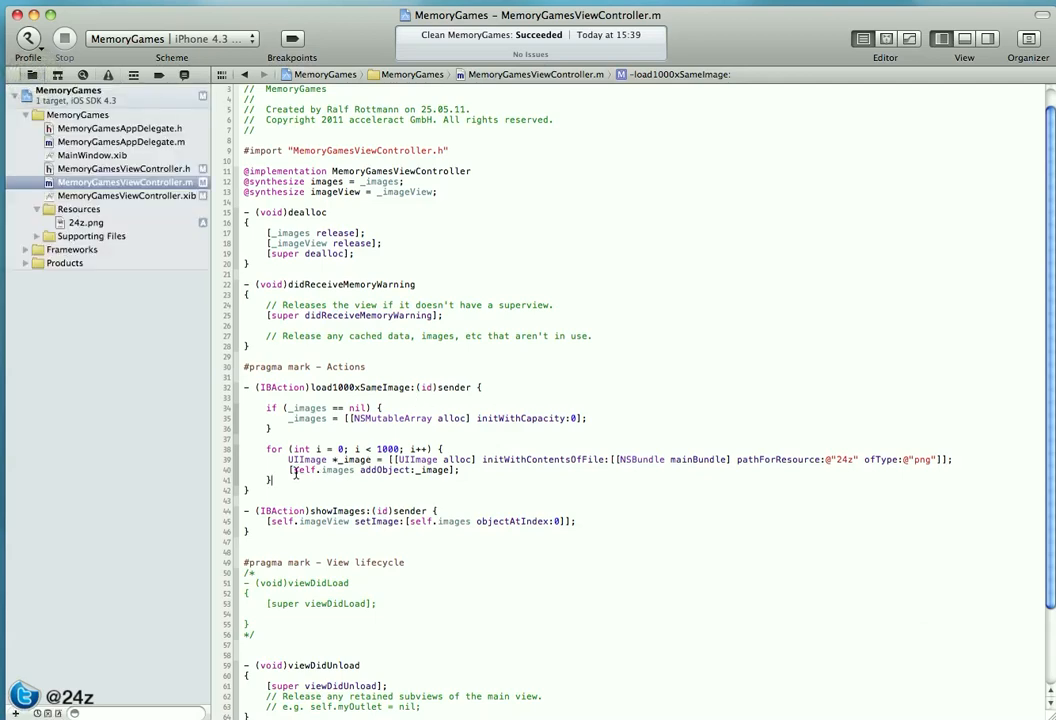
double_click(375, 470)
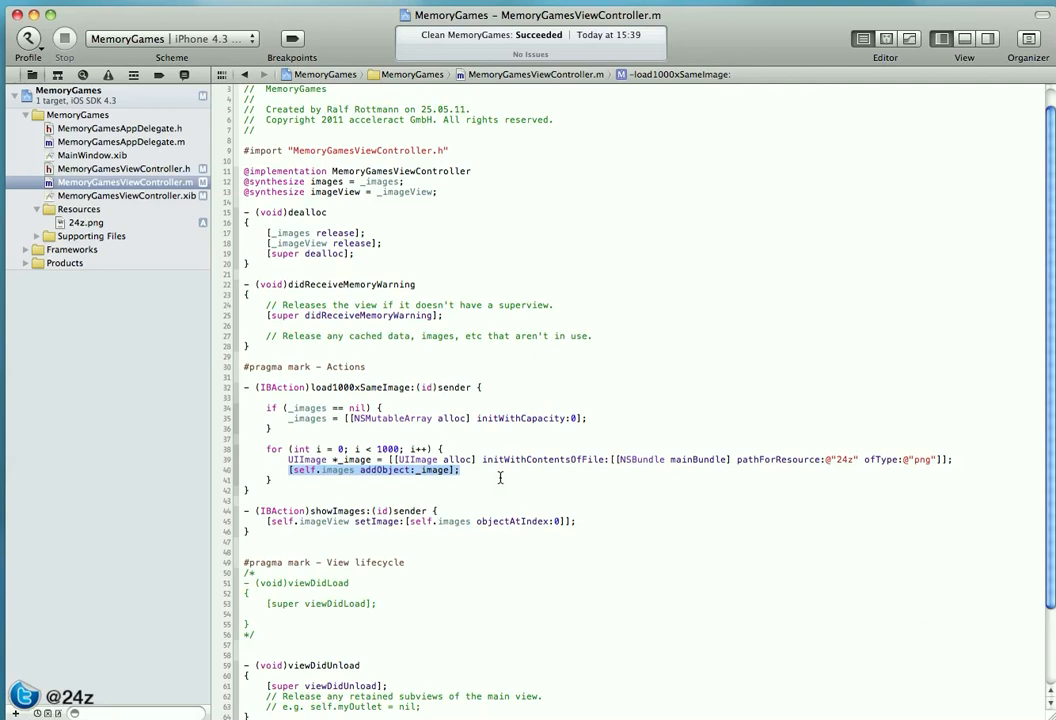
mouse_move(537, 454)
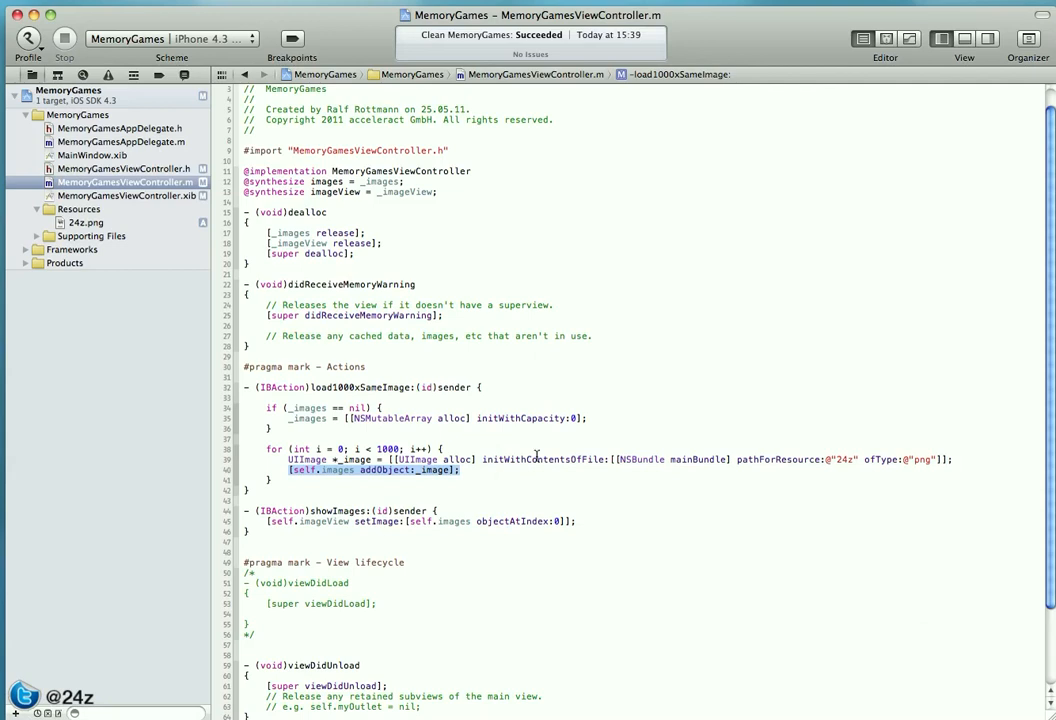
mouse_move(487, 279)
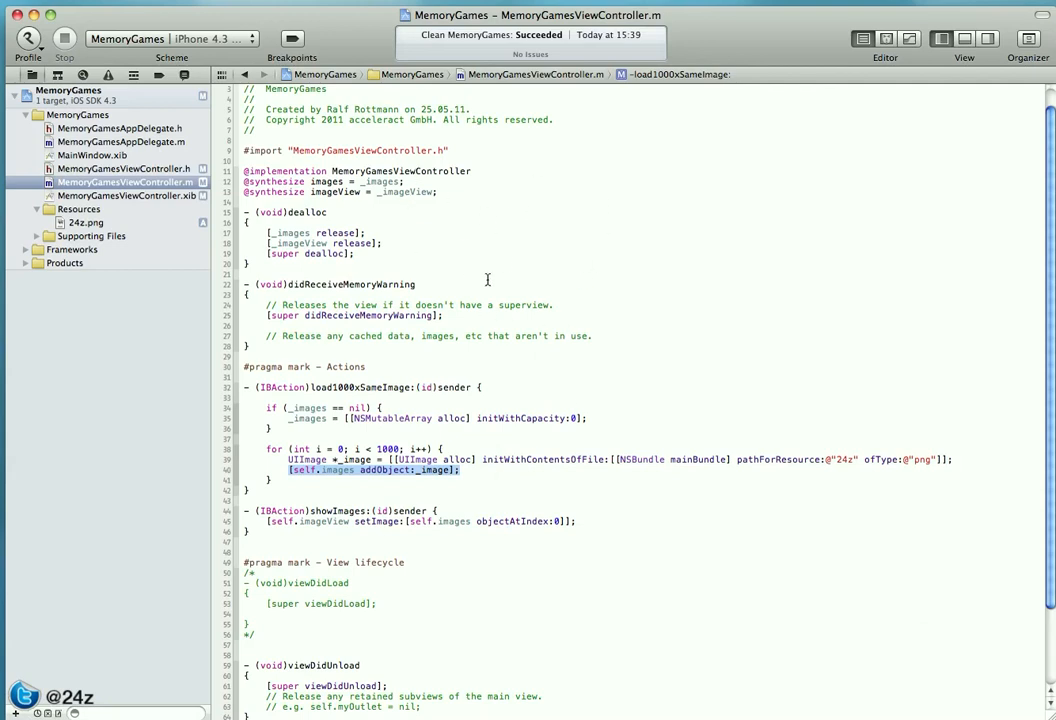
mouse_move(470, 233)
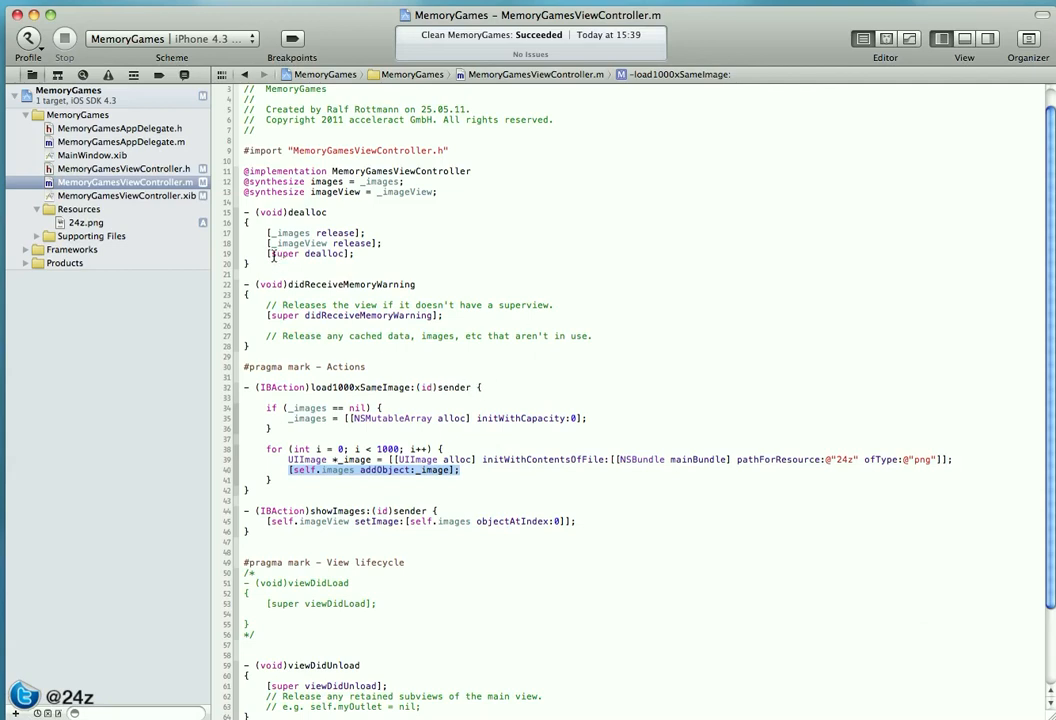
left_click(369, 233)
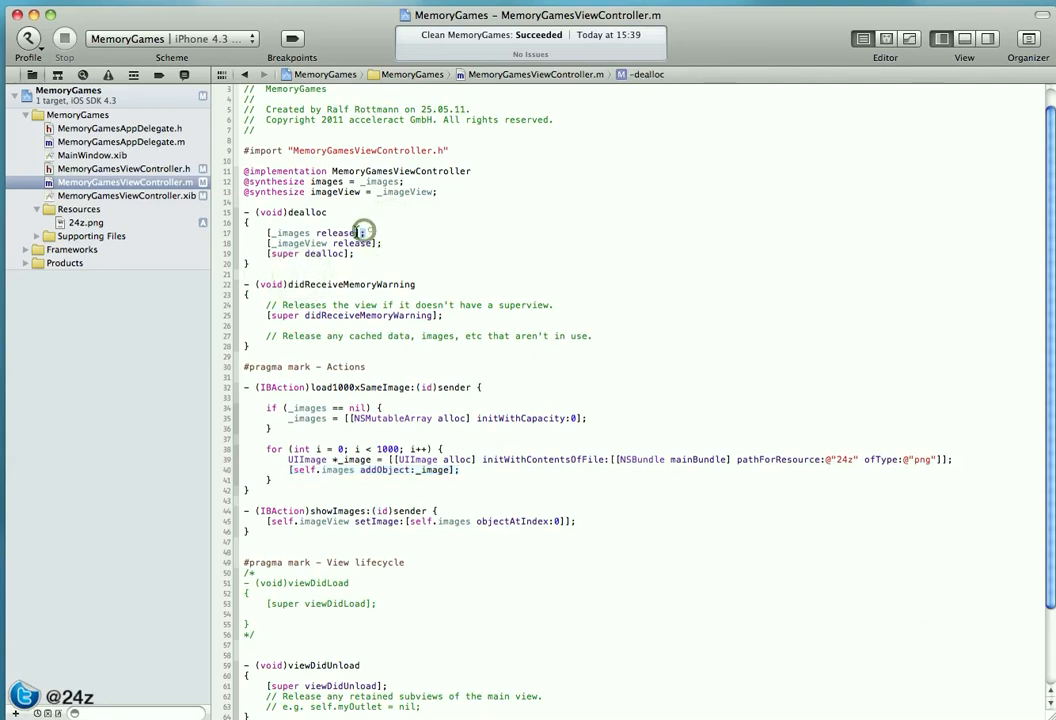
double_click(333, 233)
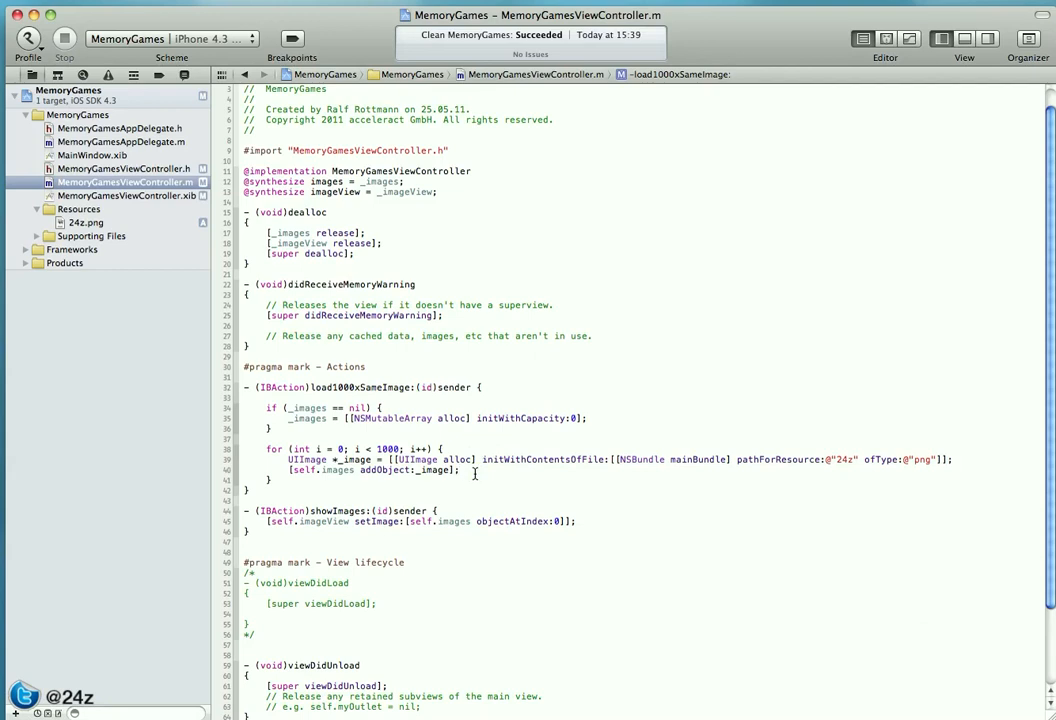
left_click(461, 470)
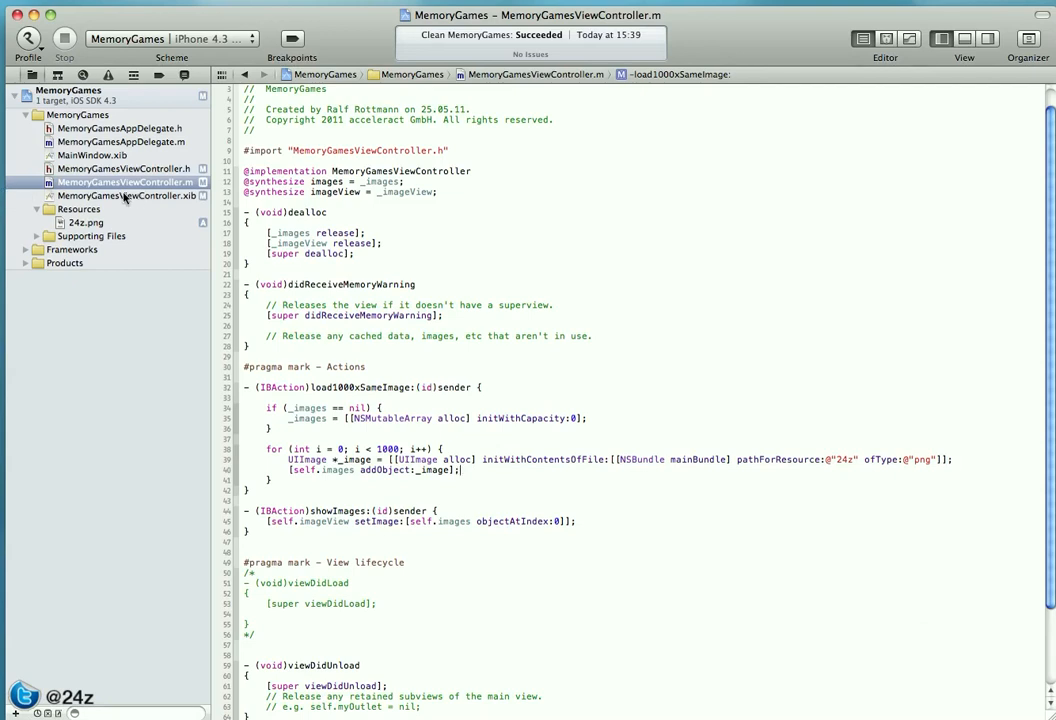
left_click(125, 195)
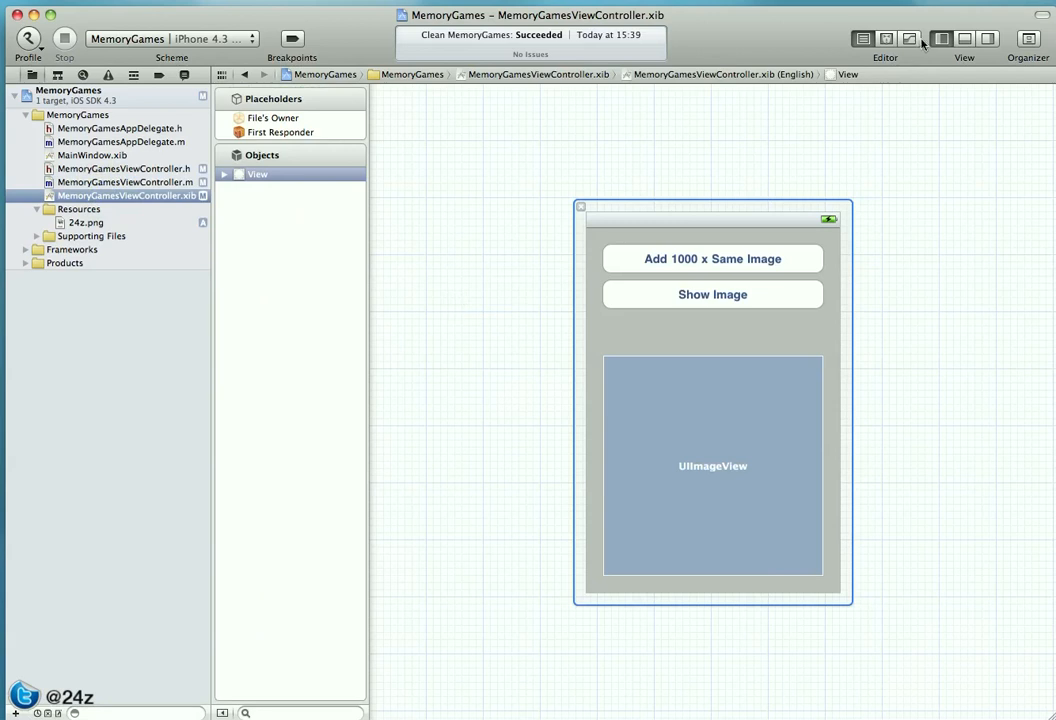
Step: Add a button below Show Image and title it 'nil the Array!'
left_click(989, 38)
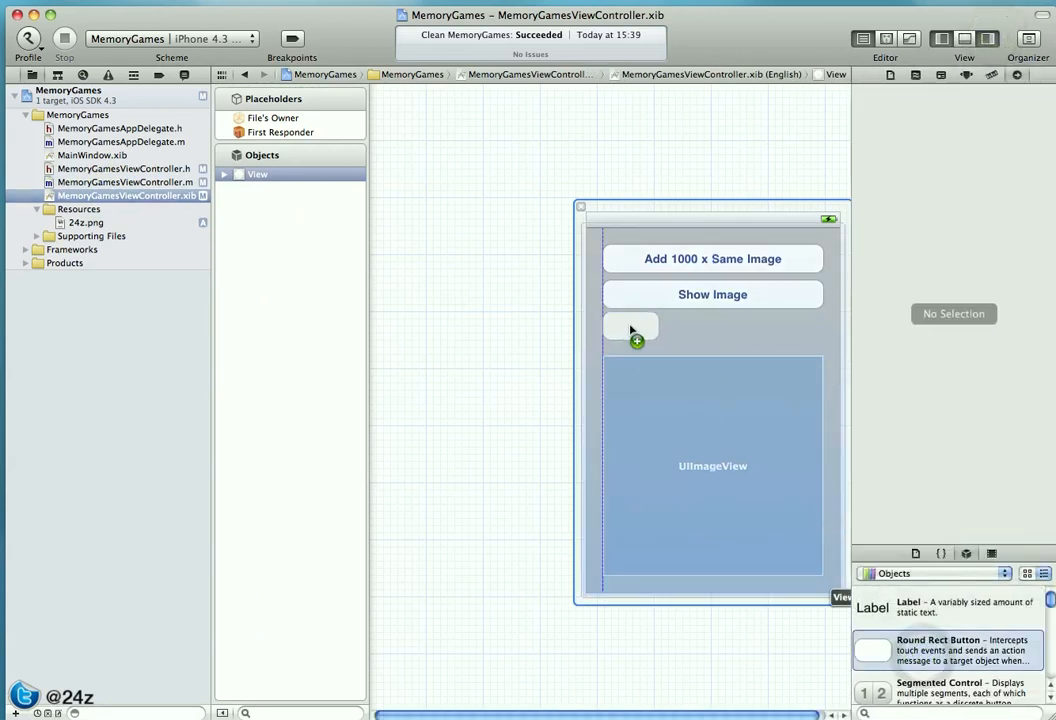
left_click(630, 330)
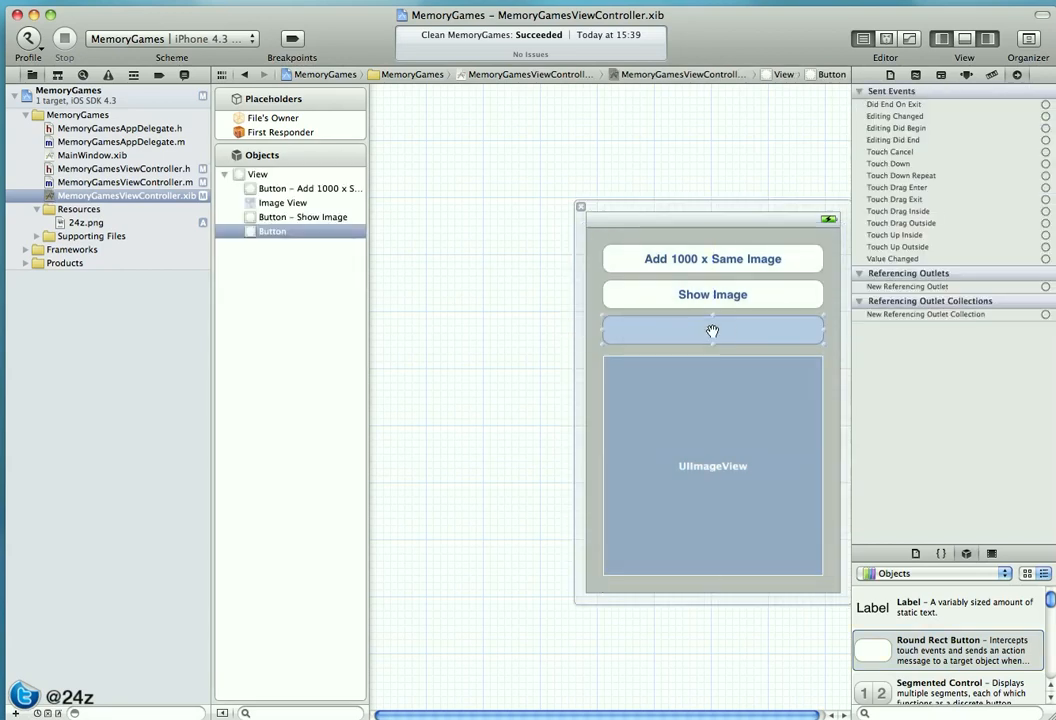
type("nil the")
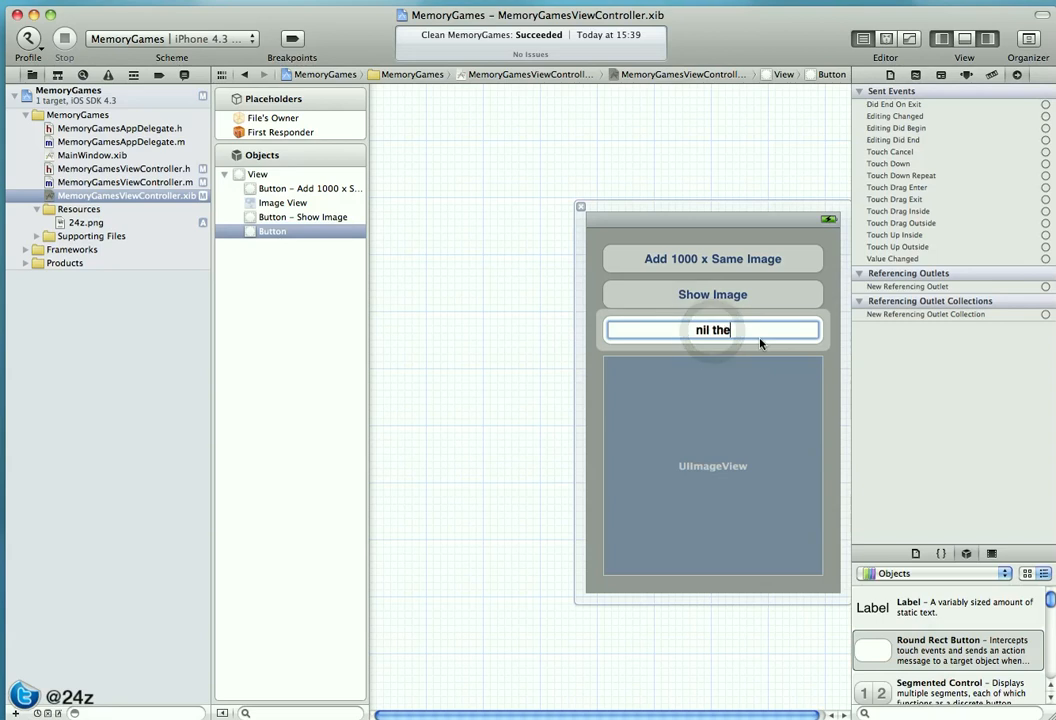
type("Array!")
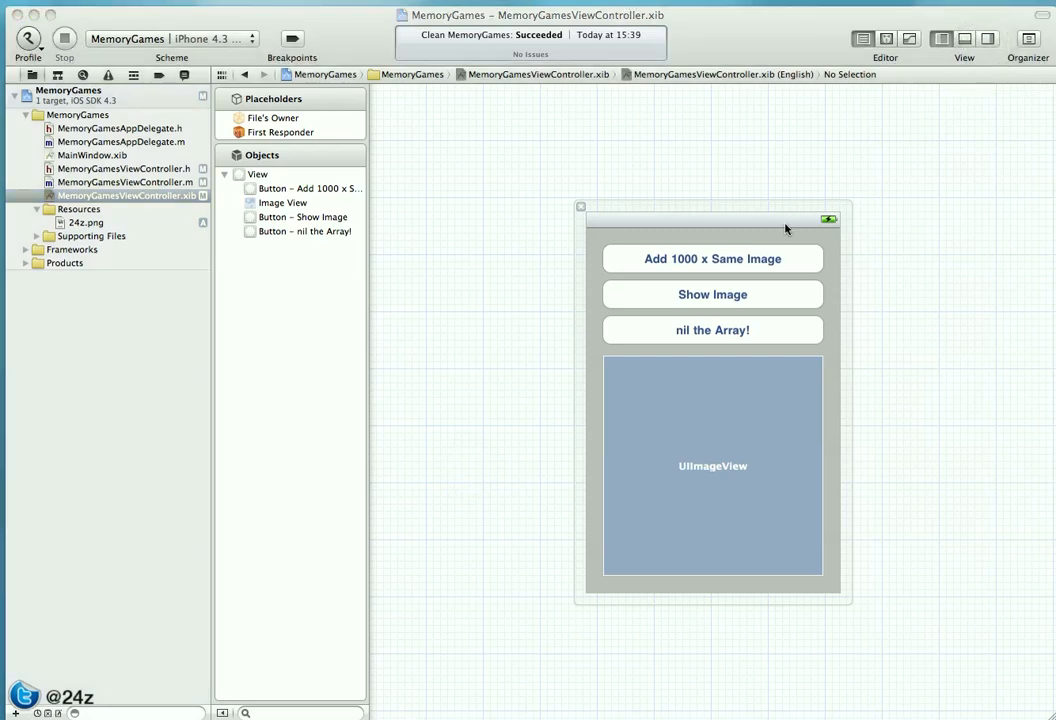
left_click(125, 182)
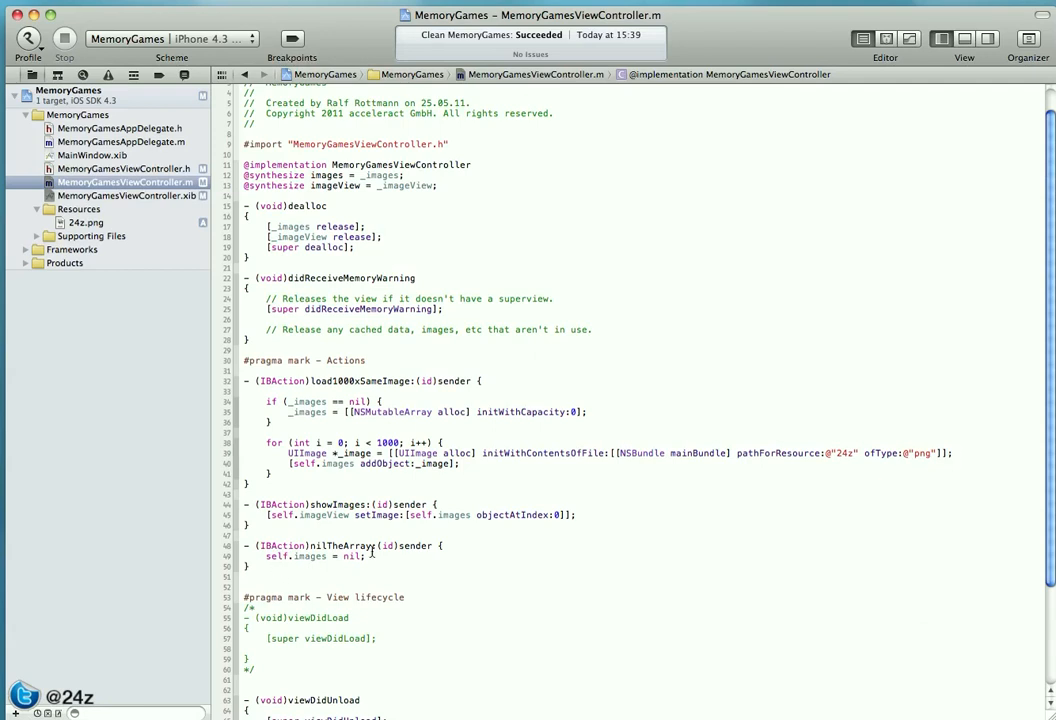
Step: Select the nilTheArray method line and switch between the header and implementation
triple_click(340, 545)
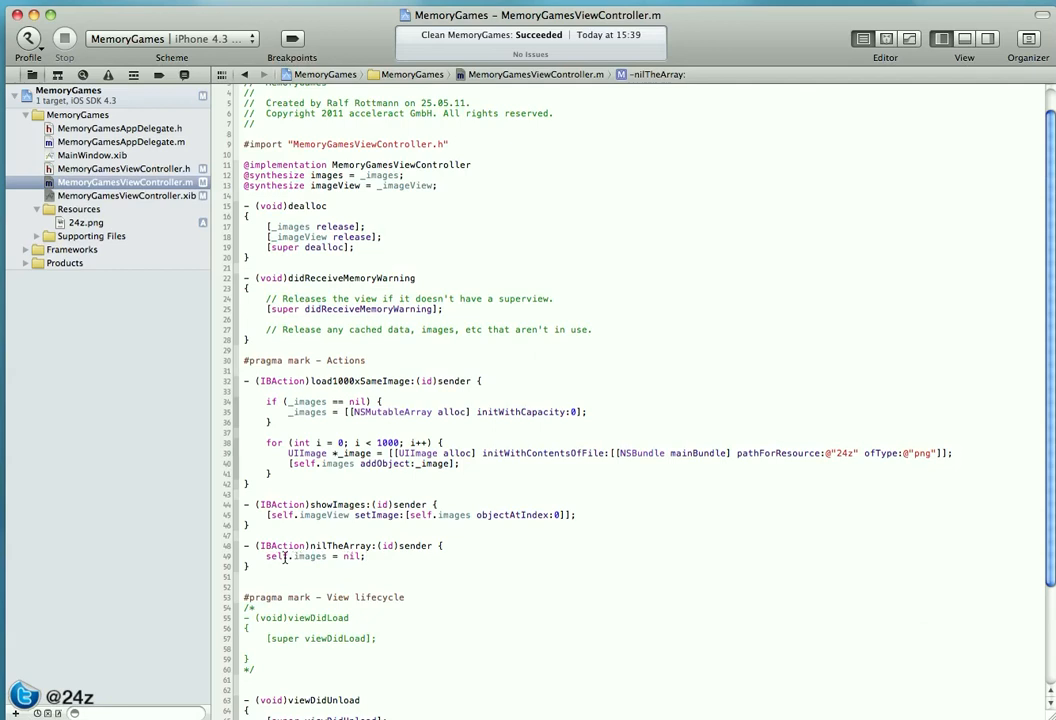
mouse_move(374, 560)
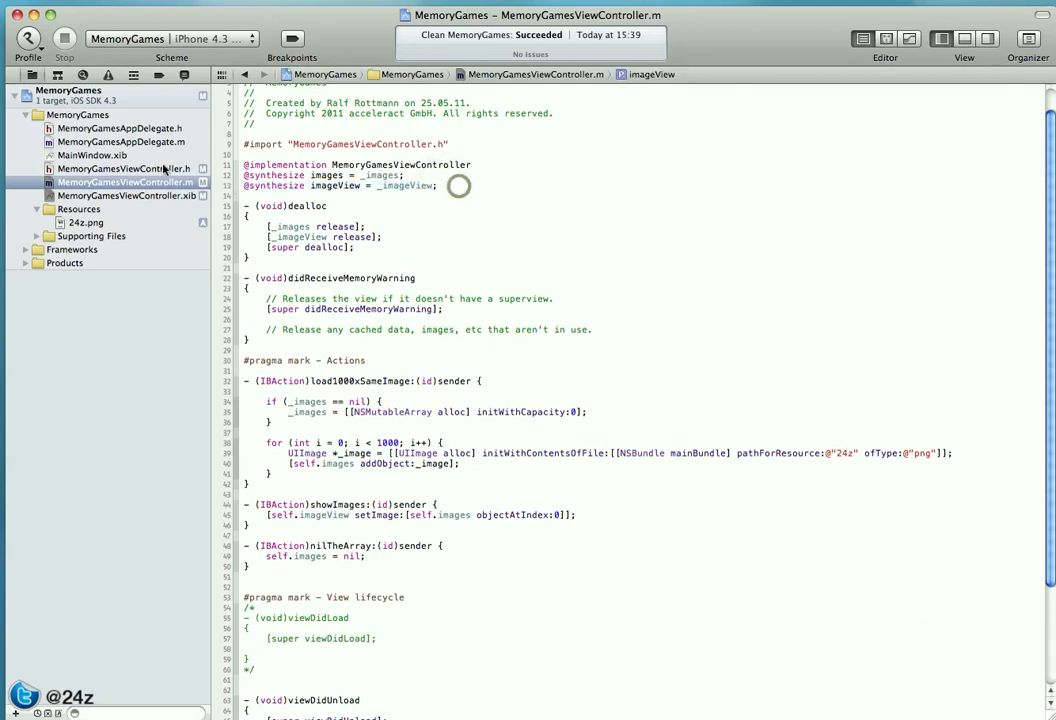
left_click(123, 168)
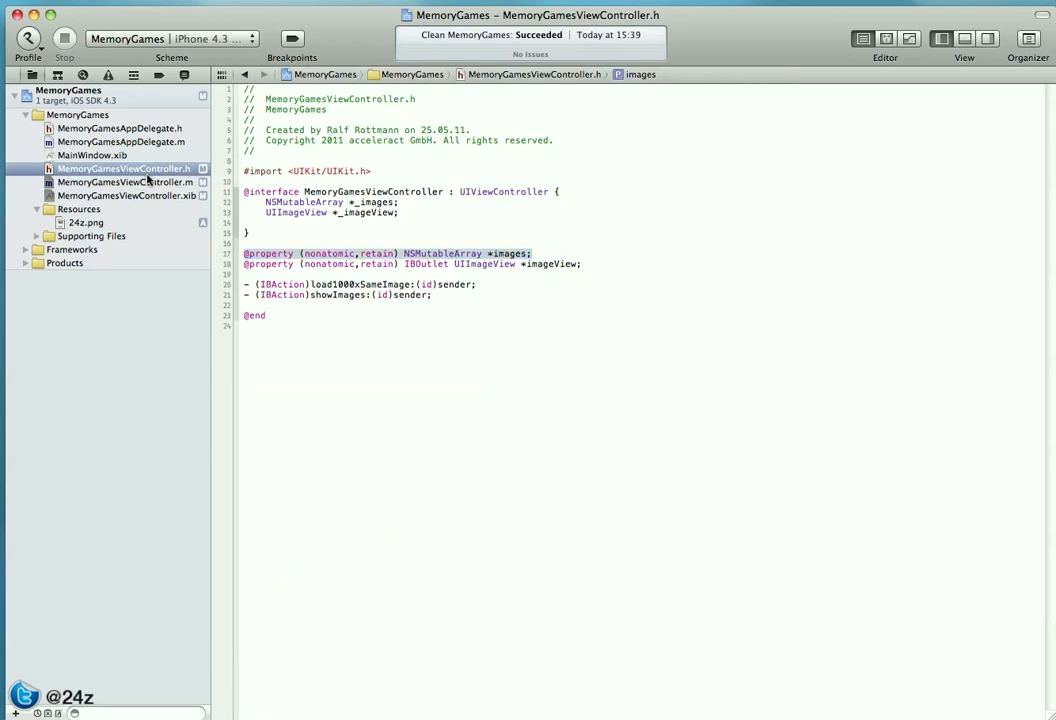
left_click(125, 182)
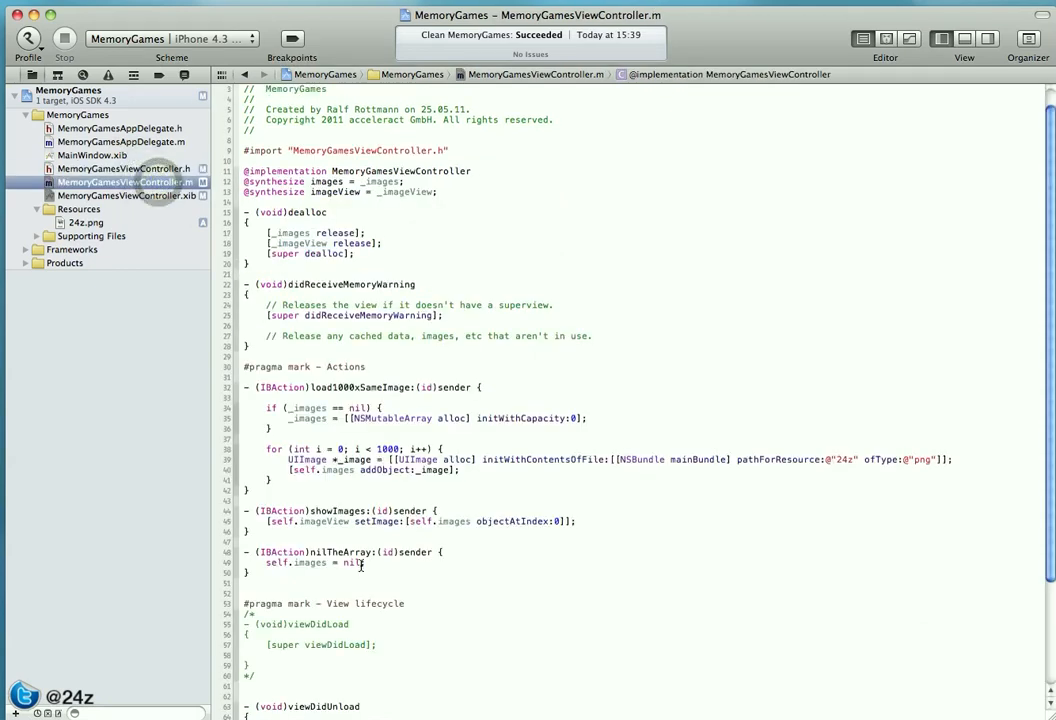
left_click(368, 562)
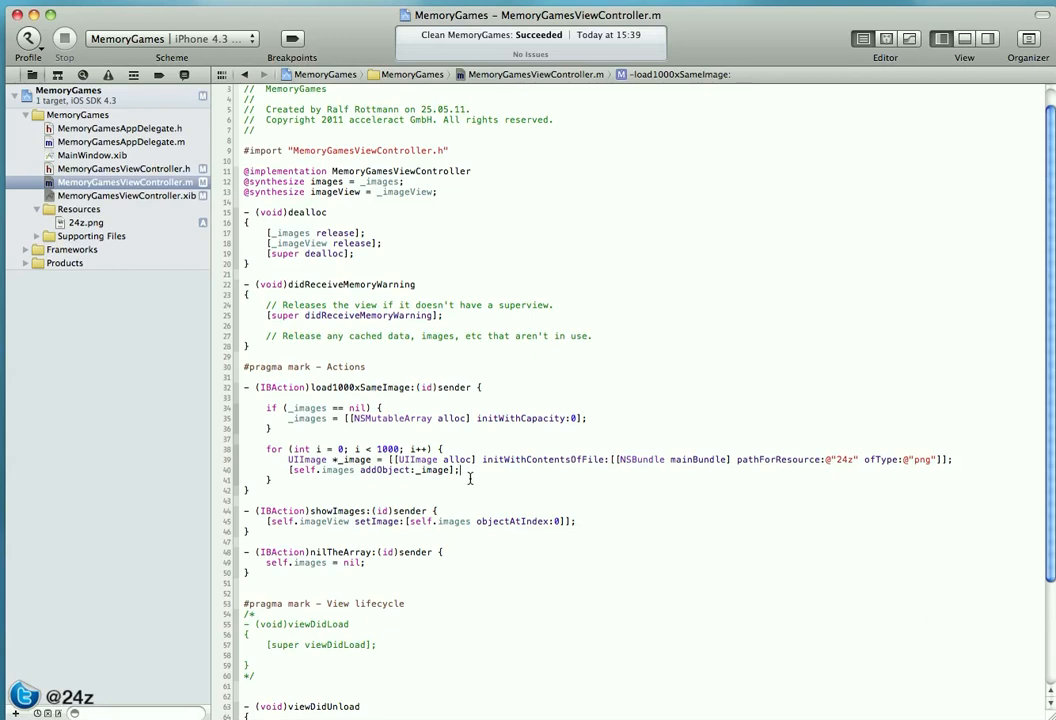
mouse_move(381, 570)
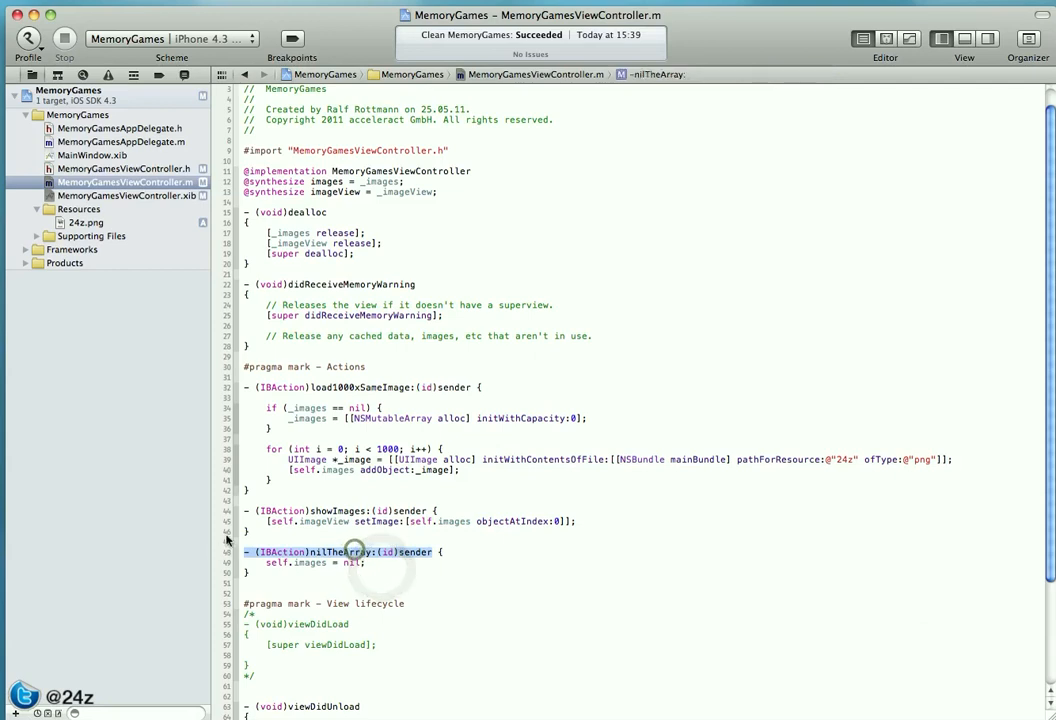
Step: Declare '- (IBAction)nilTheArray:(id)sender;' below showImages and reopen the interface layout
left_click(124, 168)
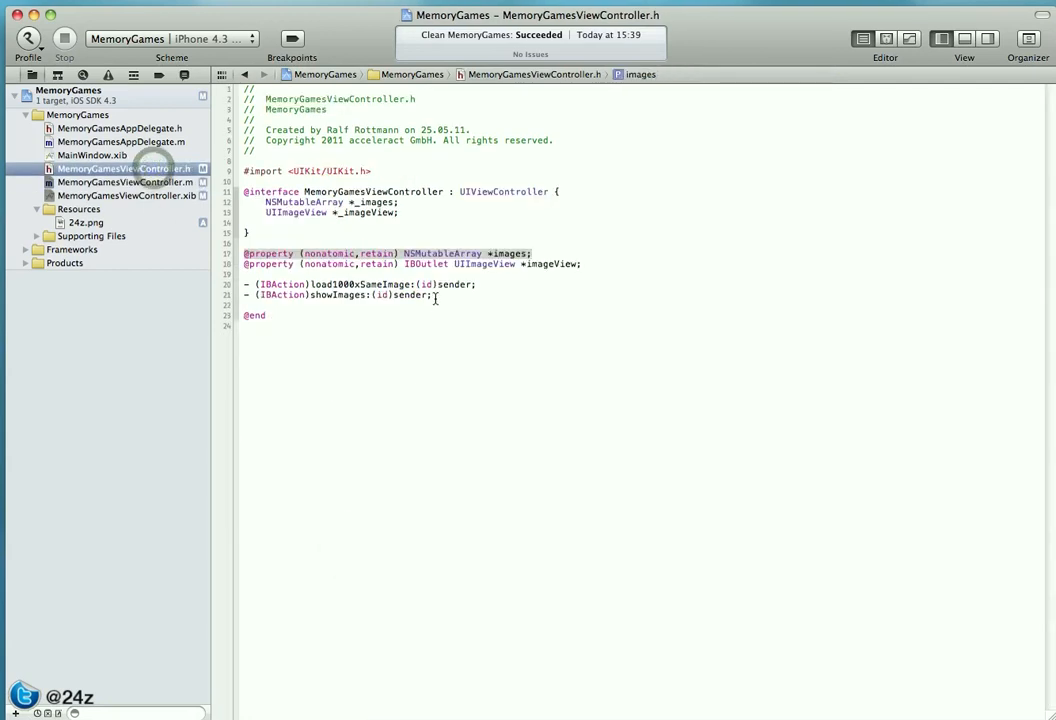
type("- (IBAction)nilTheArray:(id)sender;")
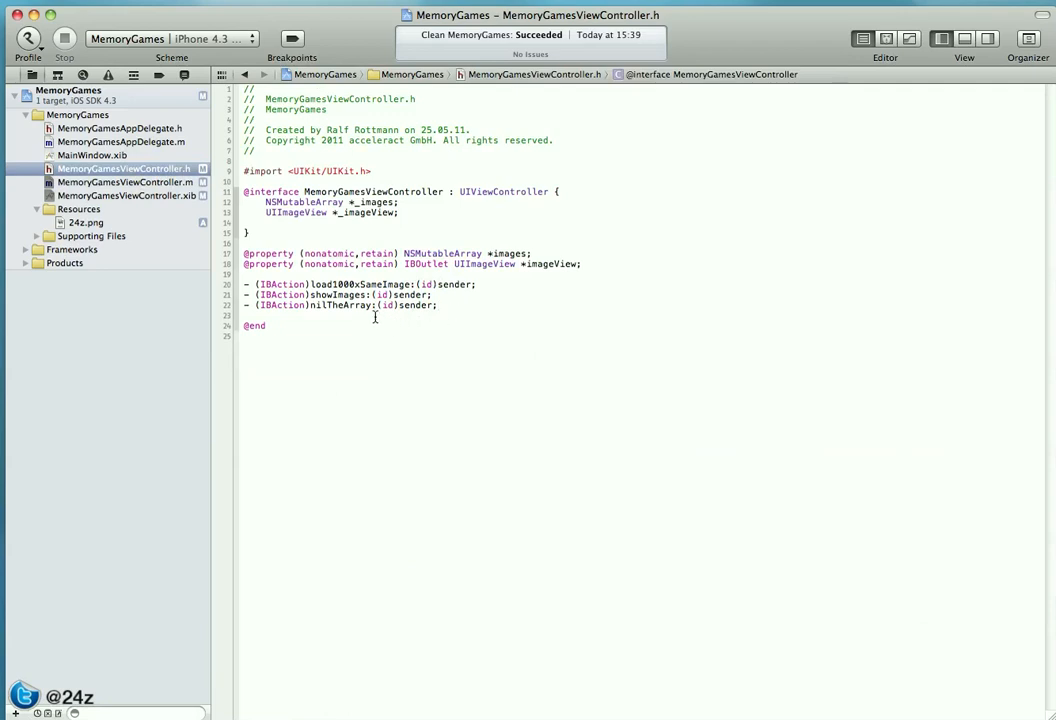
left_click(125, 195)
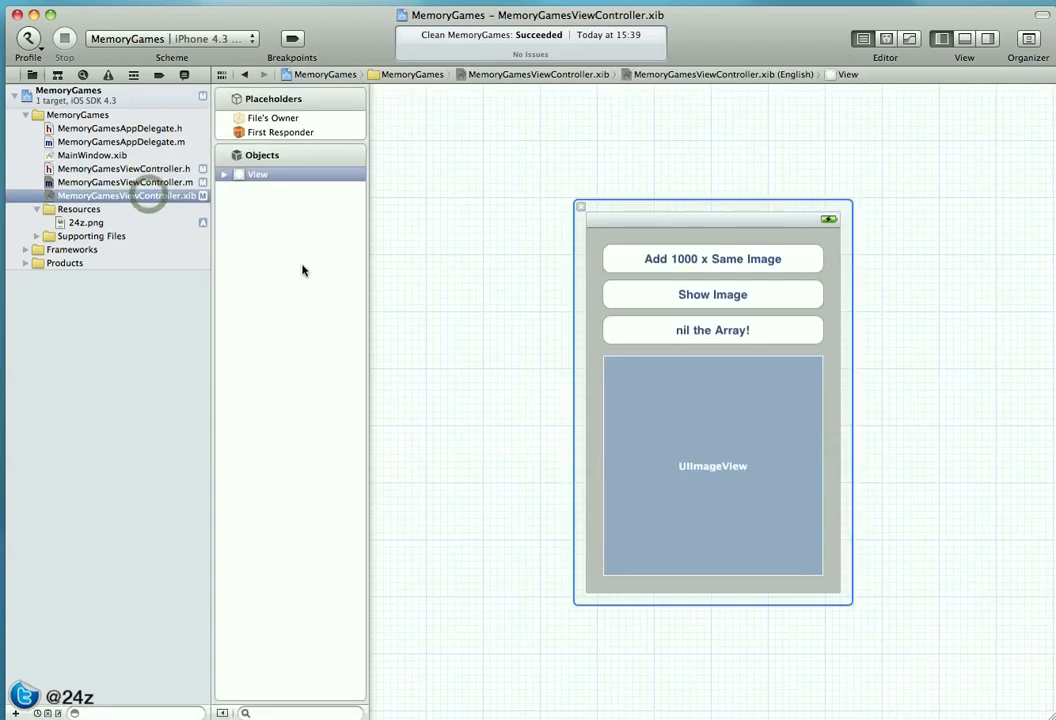
Step: Wire nilTheArray: to the 'nil the Array!' button on Touch Up Inside, then build for profiling
left_click(272, 117)
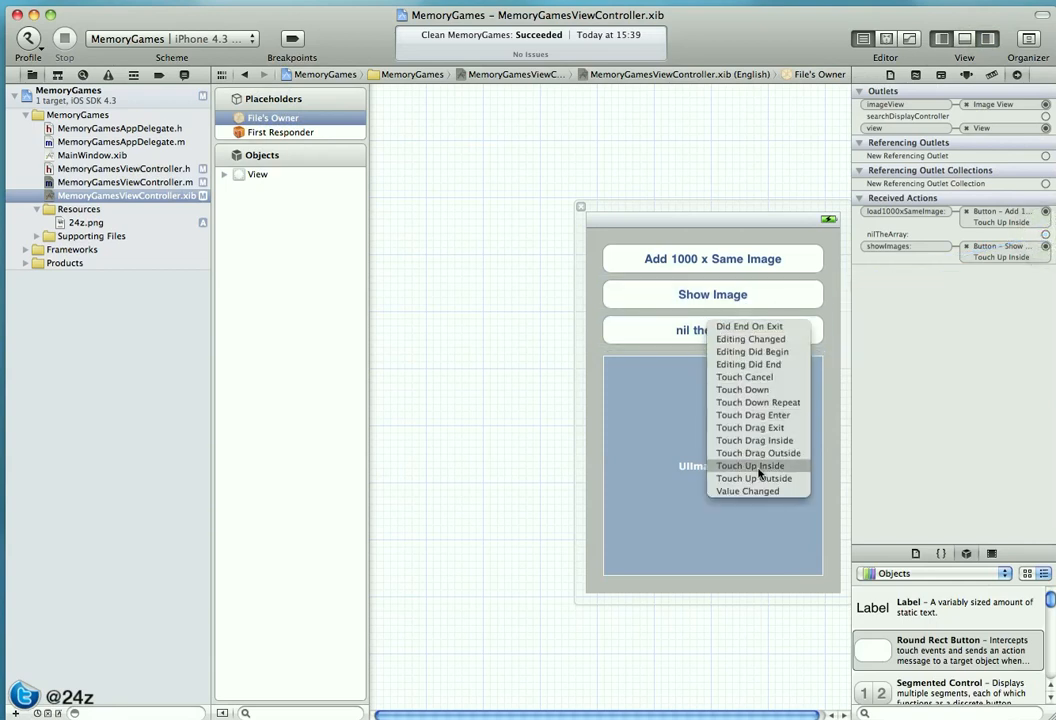
left_click(750, 465)
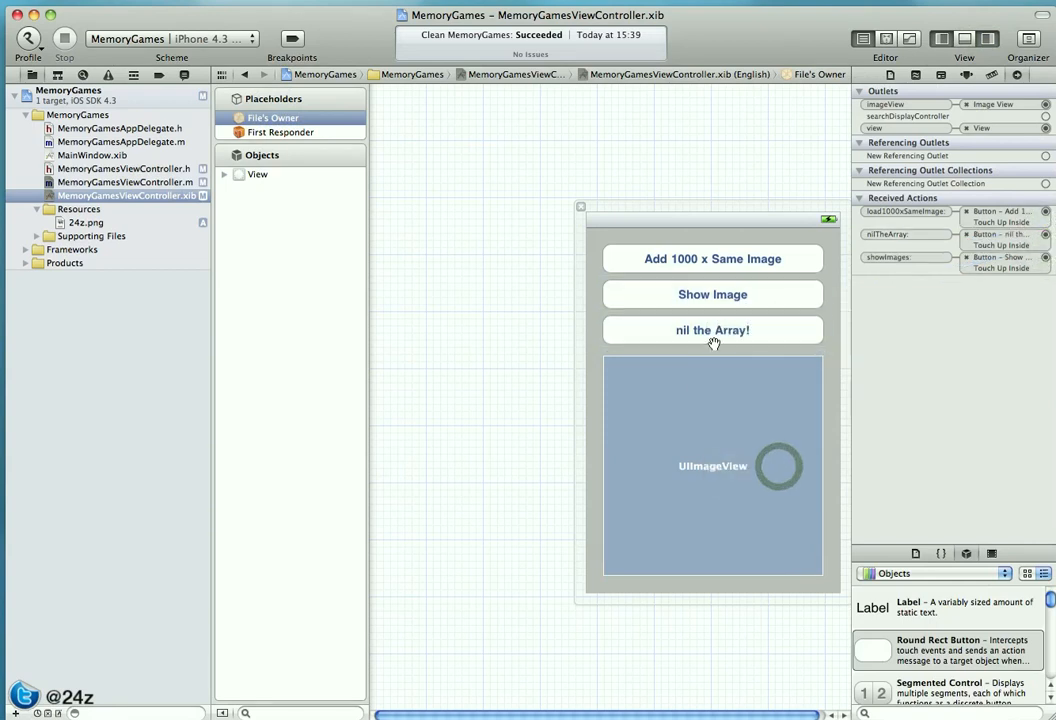
left_click(125, 182)
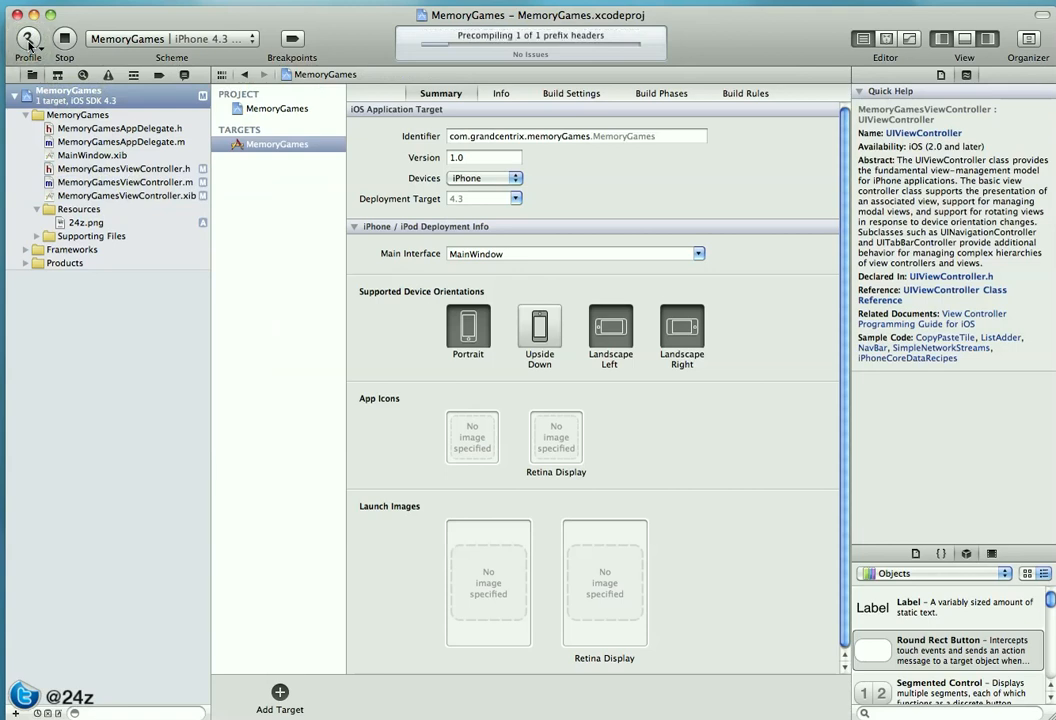
Step: Run the Leaks template while tapping Add 1000 x Same Image several times, then nil the array
left_click(28, 38)
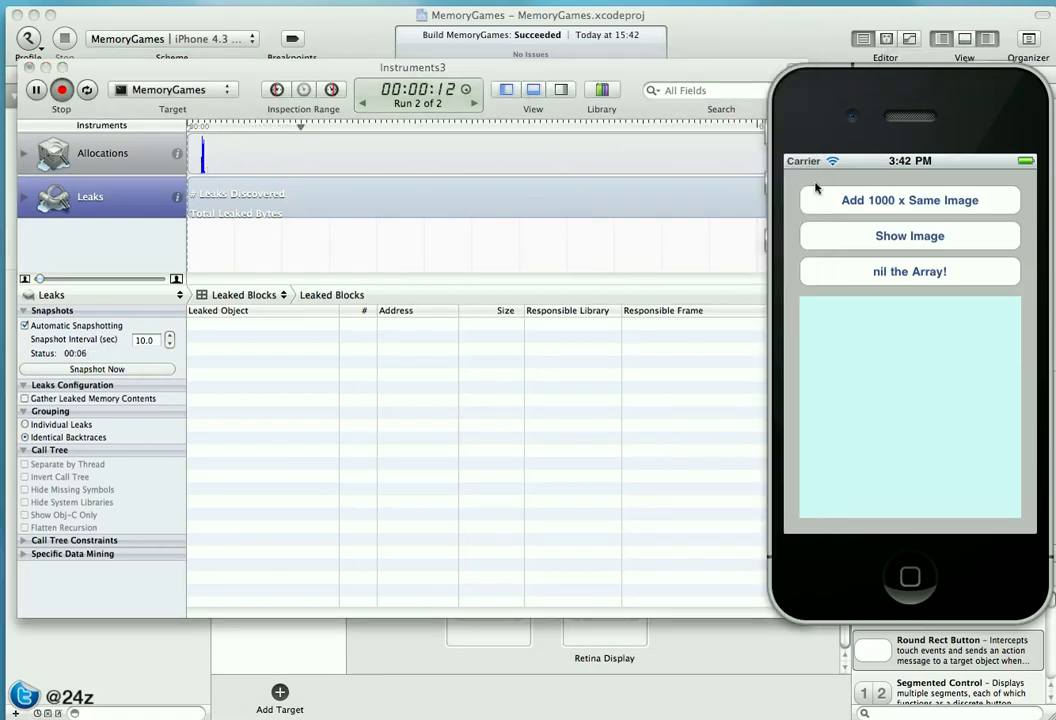
left_click(910, 192)
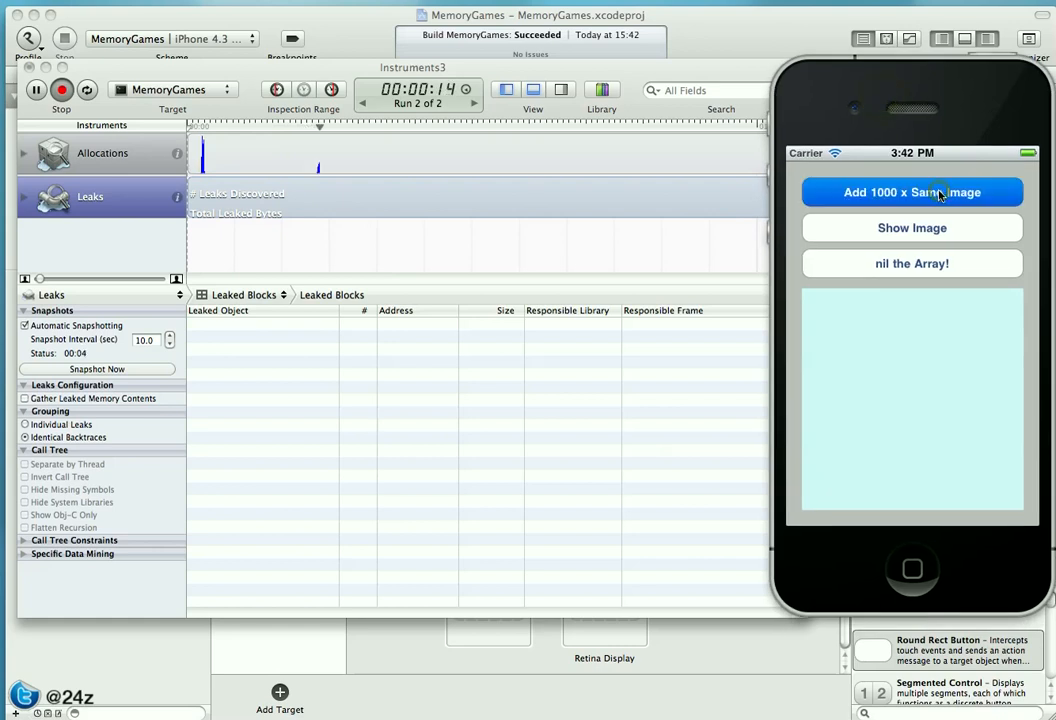
left_click(911, 192)
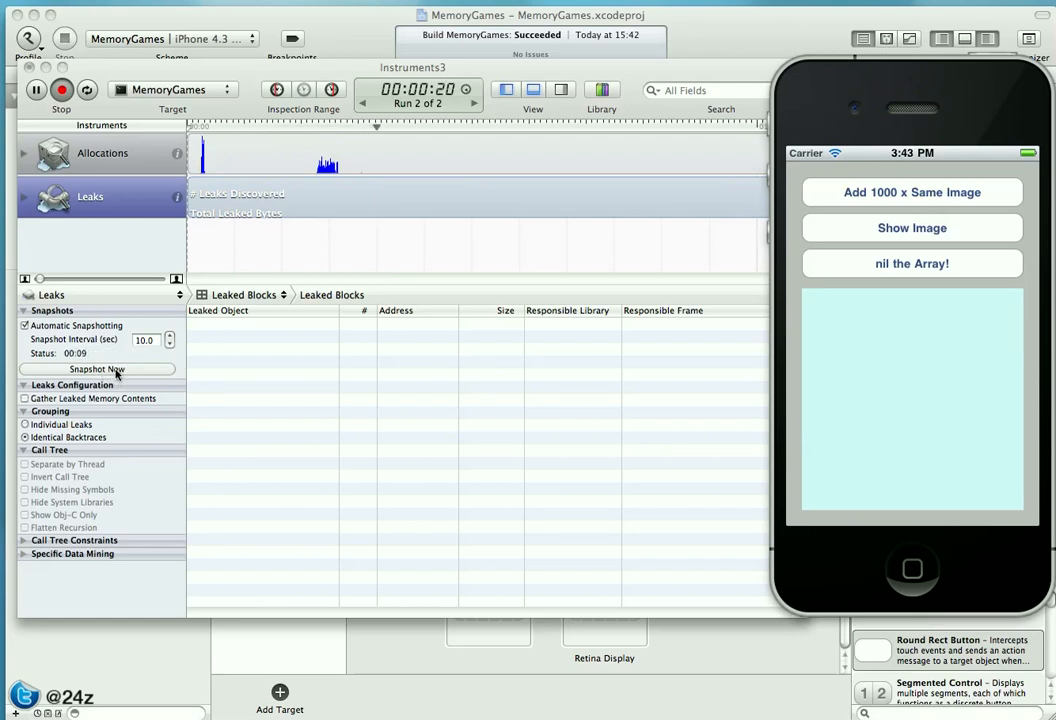
left_click(911, 192)
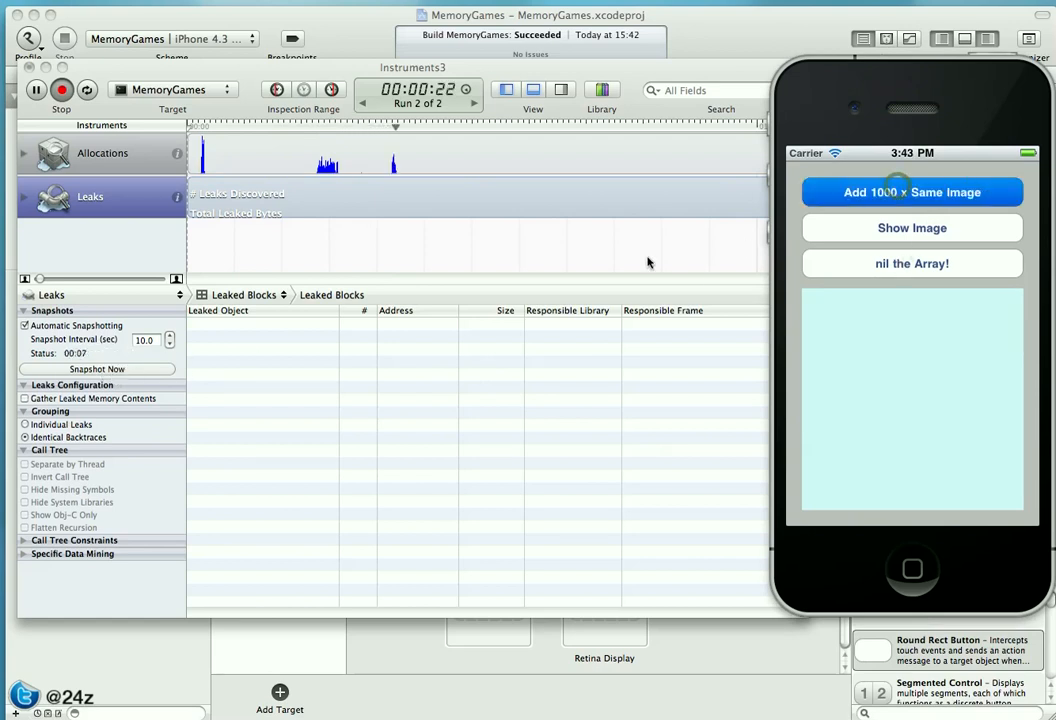
left_click(911, 192)
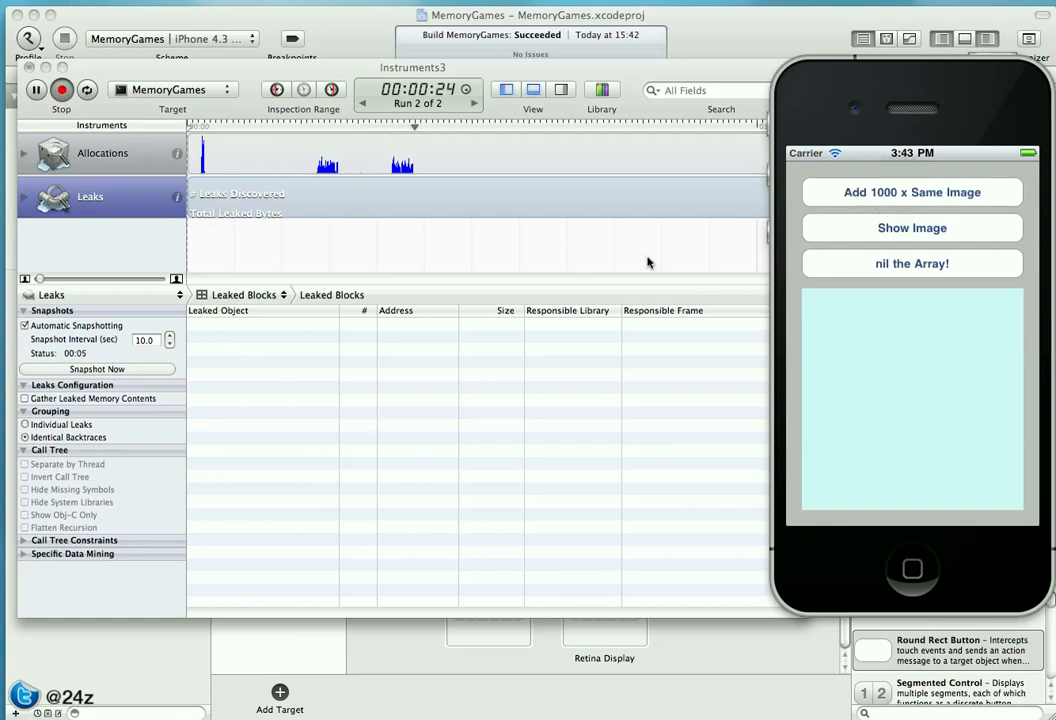
mouse_move(723, 276)
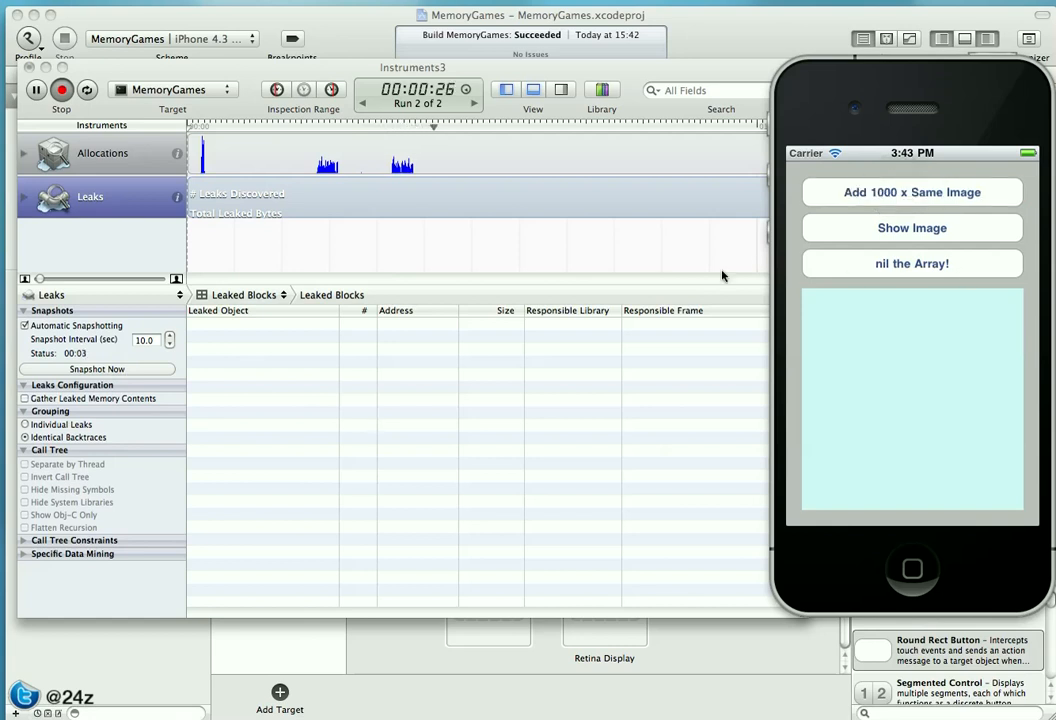
left_click(911, 227)
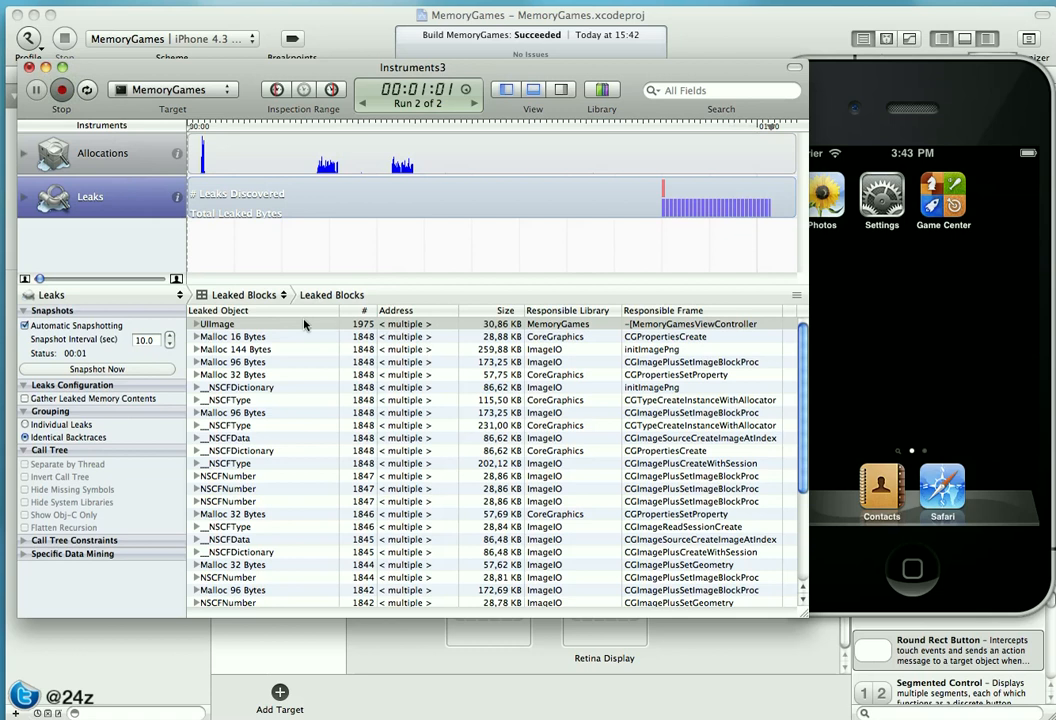
Step: Stop recording and show the Extended Detail stack trace for the leaked UIImage entry
left_click(61, 89)
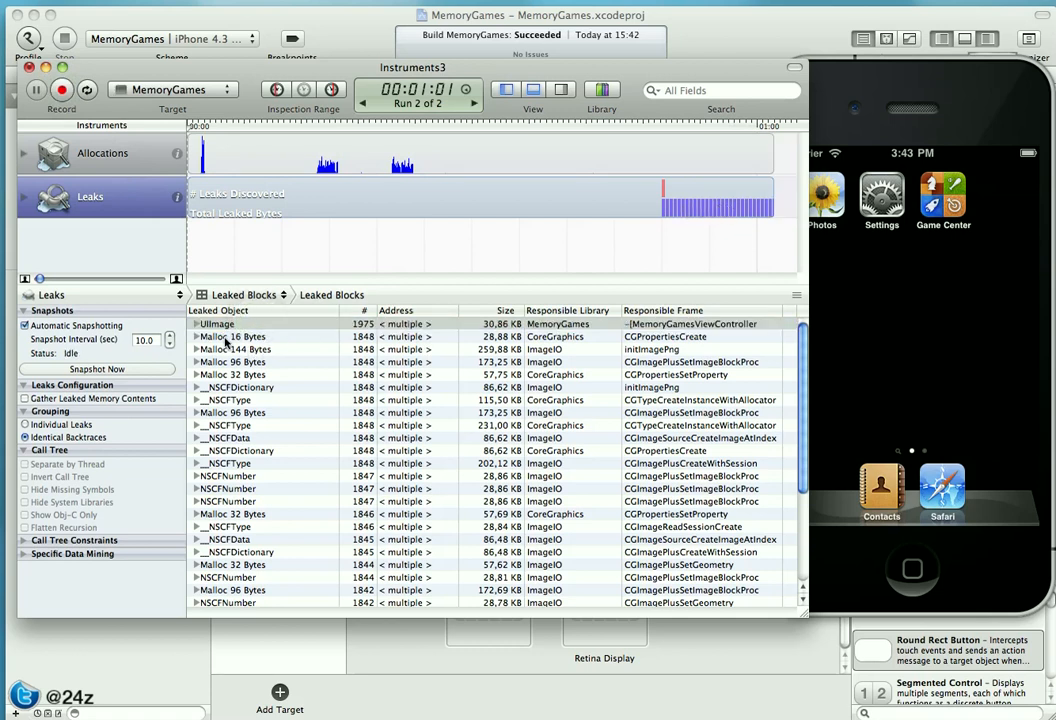
left_click(217, 323)
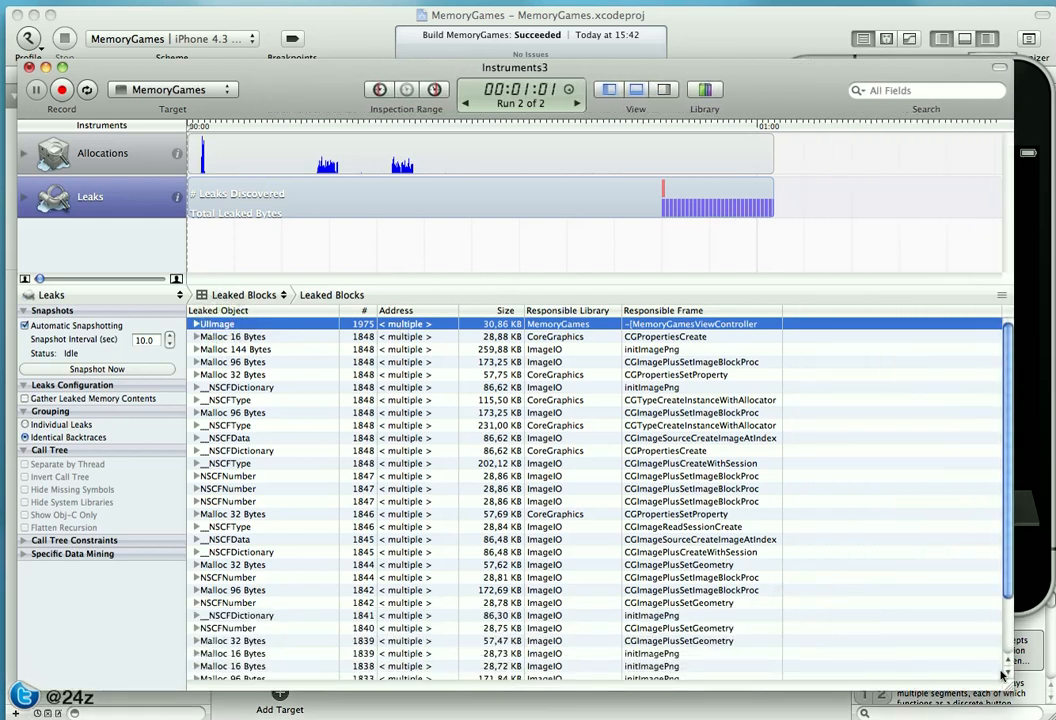
left_click(665, 90)
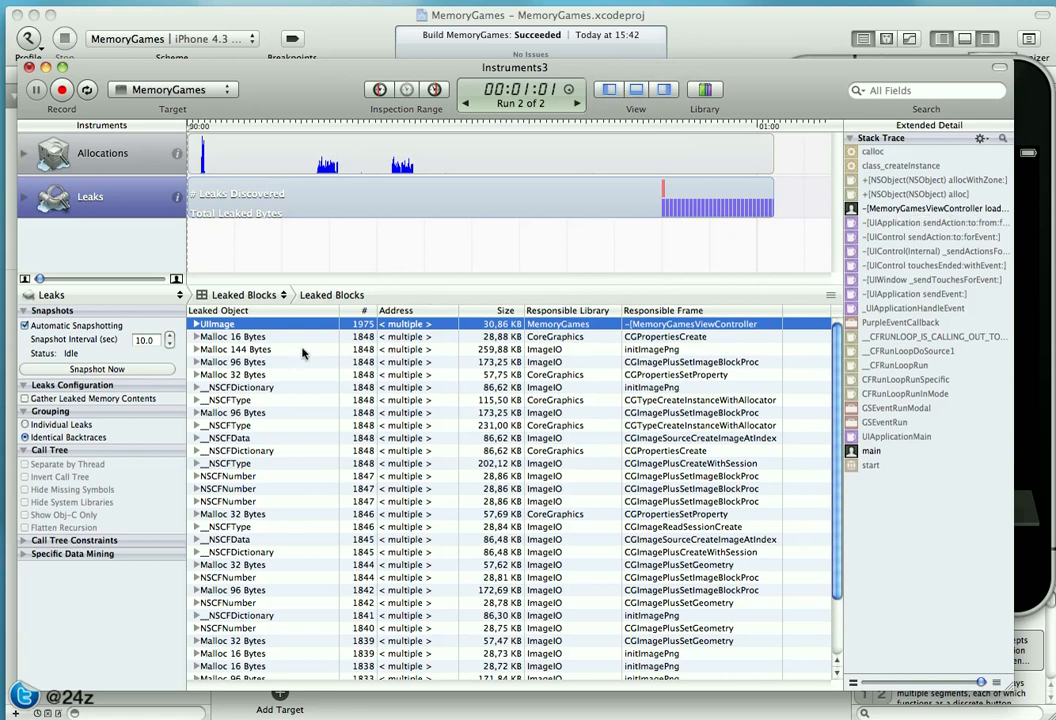
Step: Trace the leak to line 39's UIImage alloc in load1000xSameImage
left_click(198, 323)
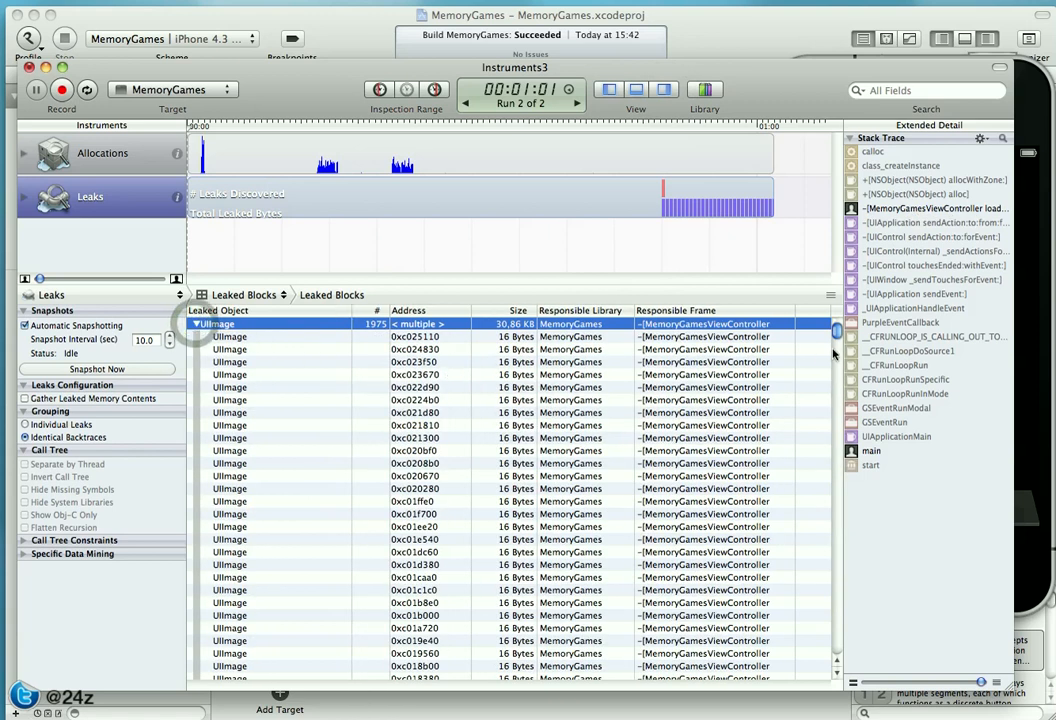
scroll("down", 3)
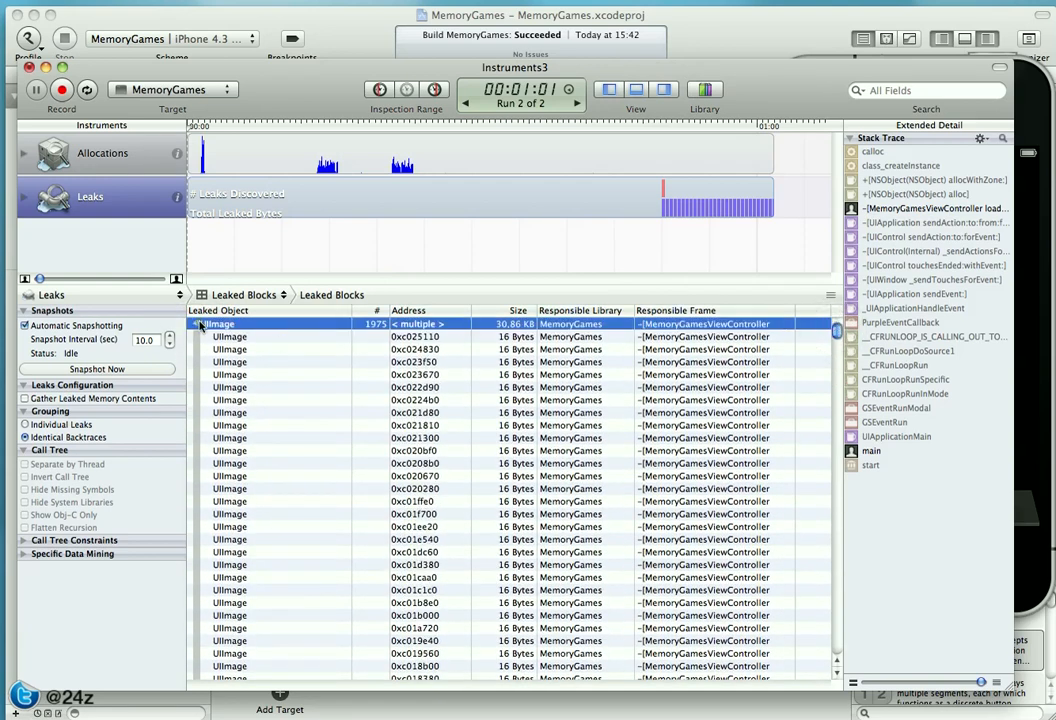
left_click(200, 323)
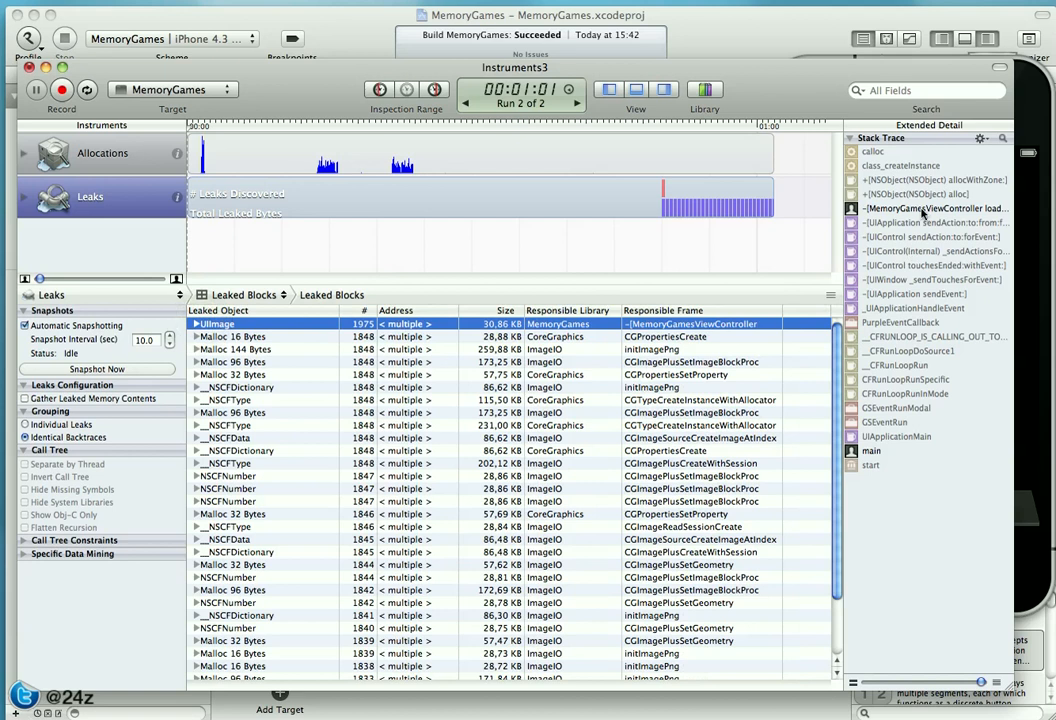
left_click(935, 208)
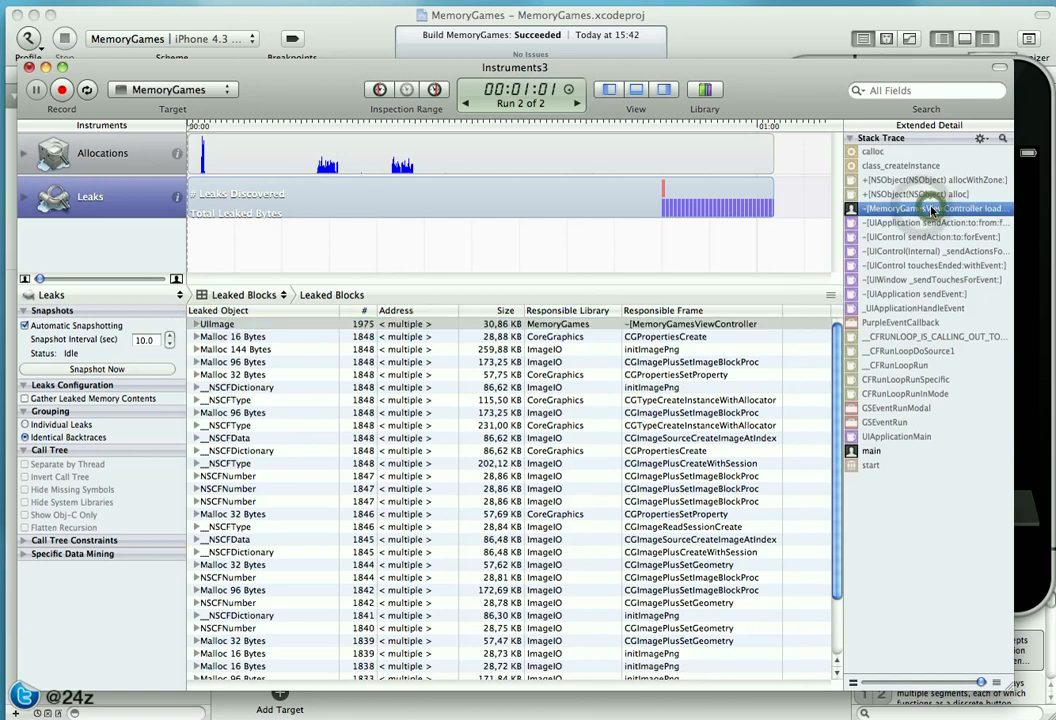
double_click(934, 208)
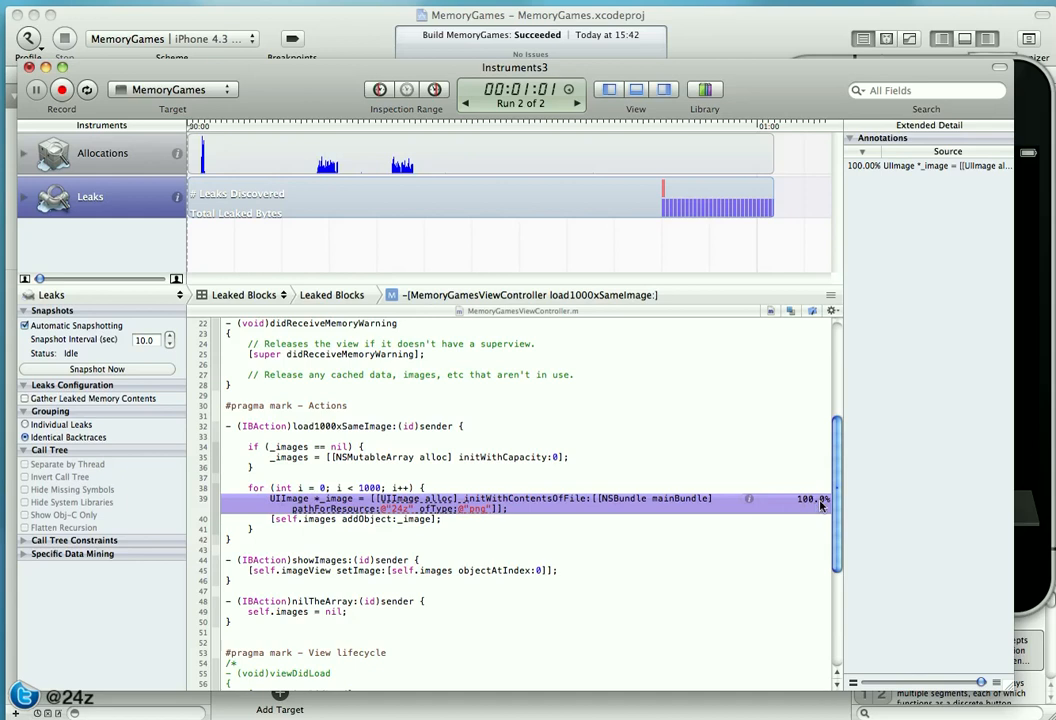
mouse_move(748, 508)
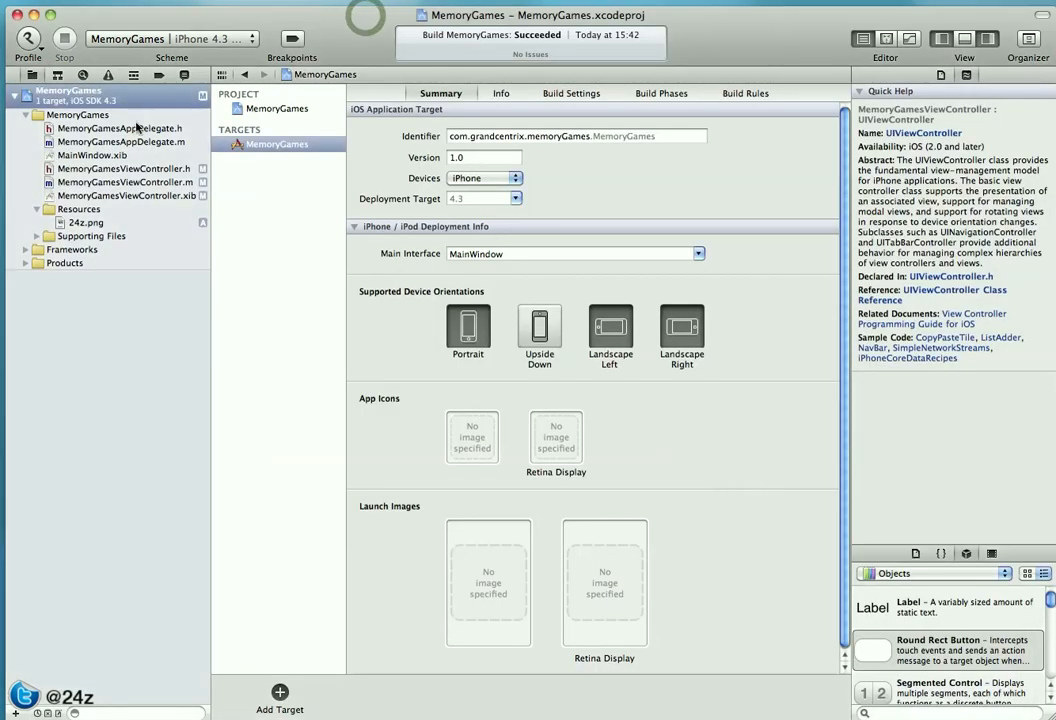
Step: Reopen MemoryGamesViewController.xib and select File's Owner
left_click(125, 195)
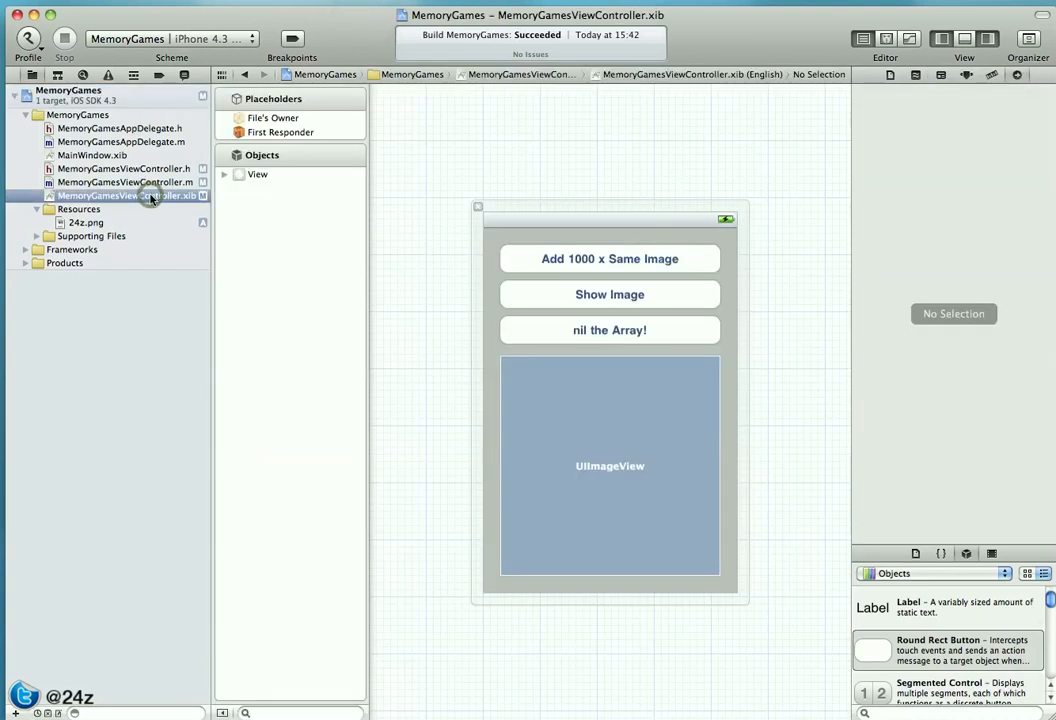
left_click(273, 117)
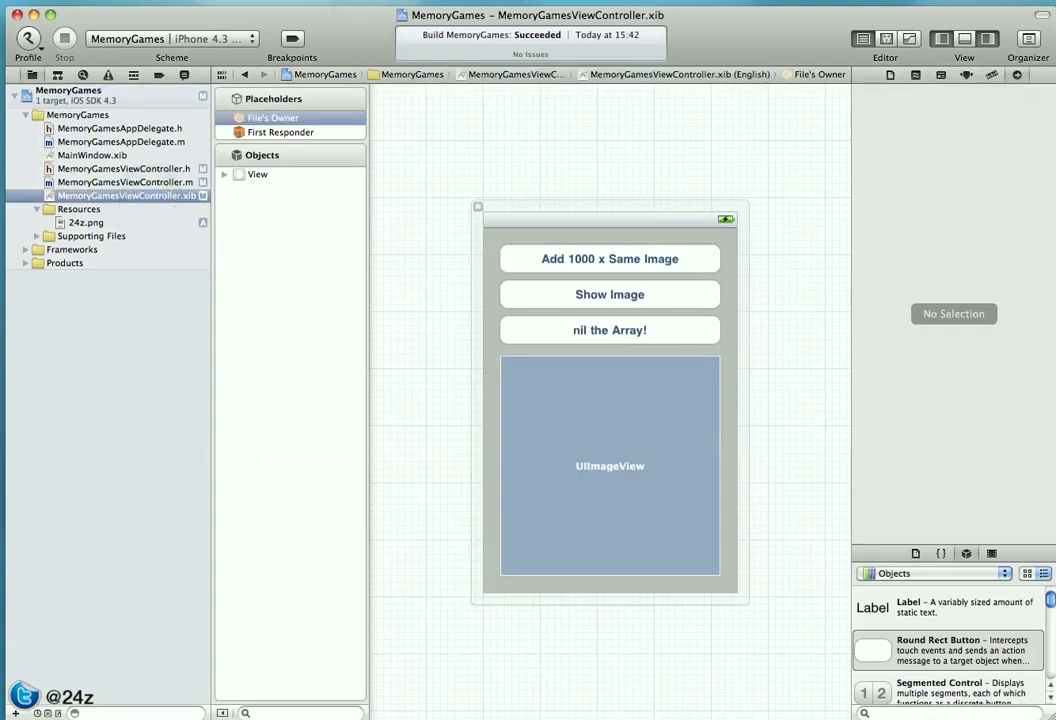